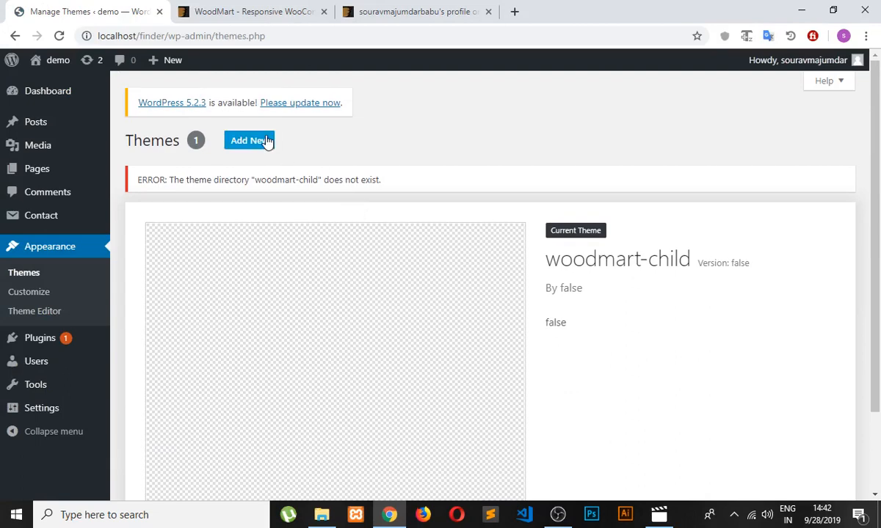
Bring up the Add Themes upload form and its file picker for a theme archive.
left_click(249, 140)
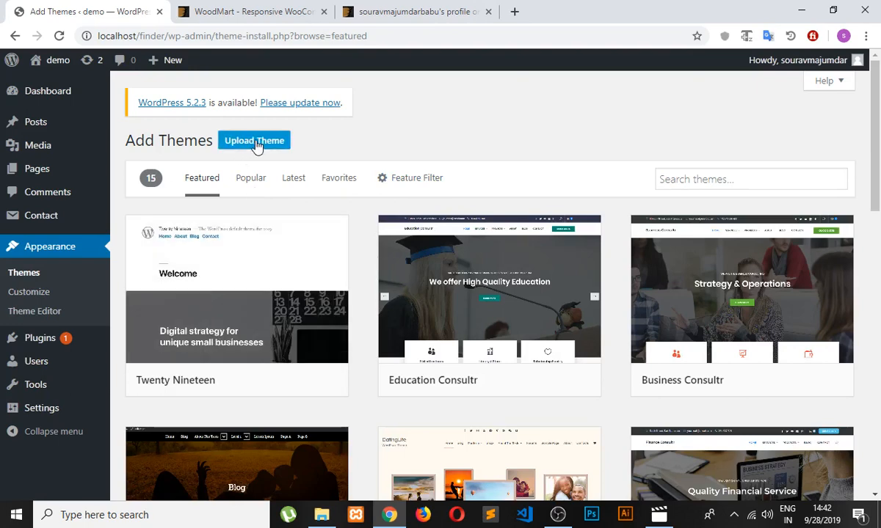
left_click(254, 141)
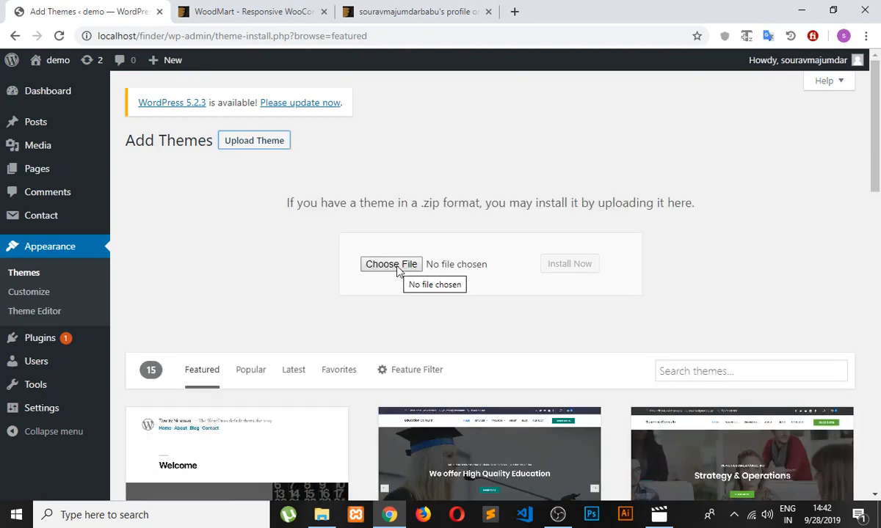
left_click(391, 264)
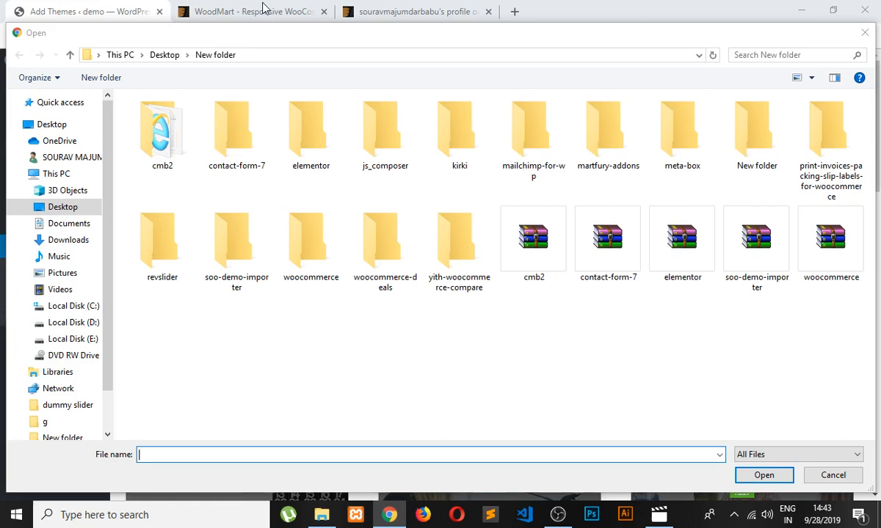
left_click(534, 238)
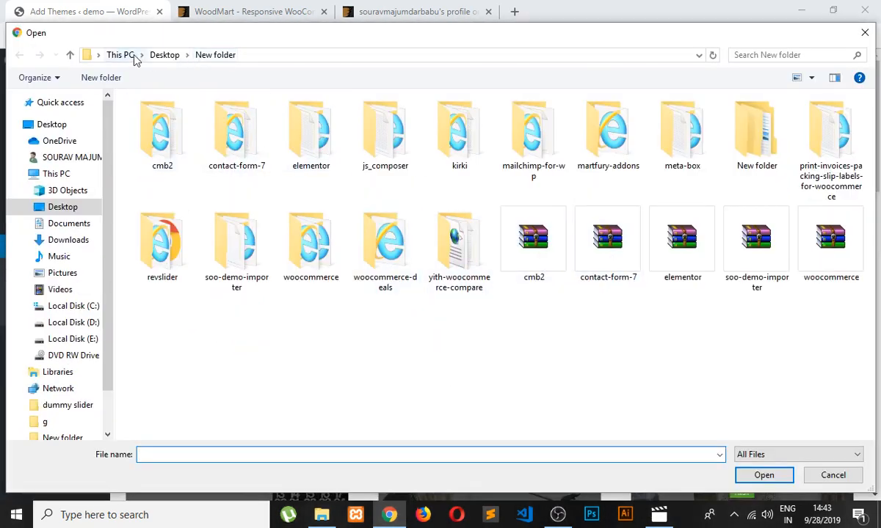
Navigate the picker to Downloads > ecommerce > woodmart Full > woodmart330.
left_click(164, 55)
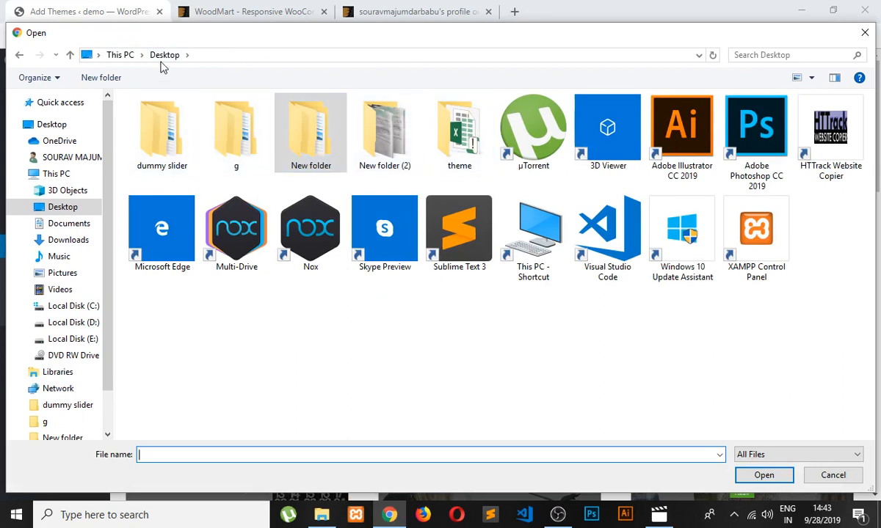
left_click(120, 54)
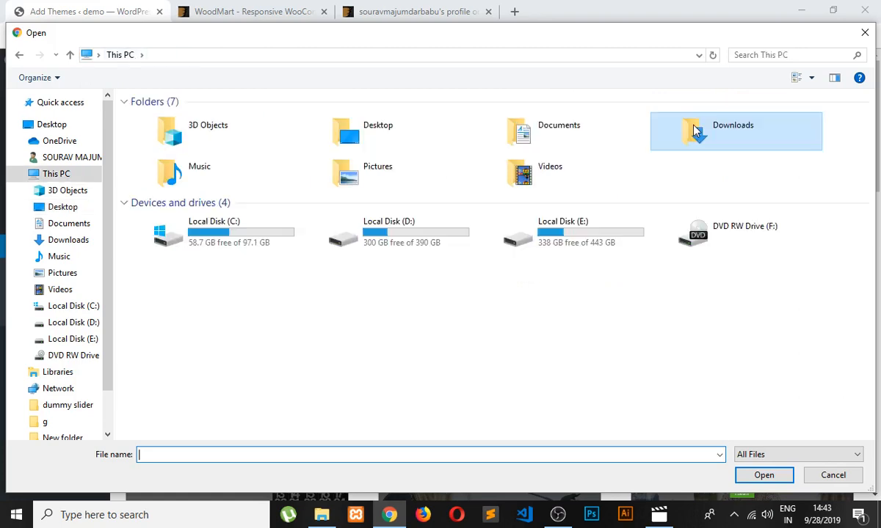
double_click(734, 130)
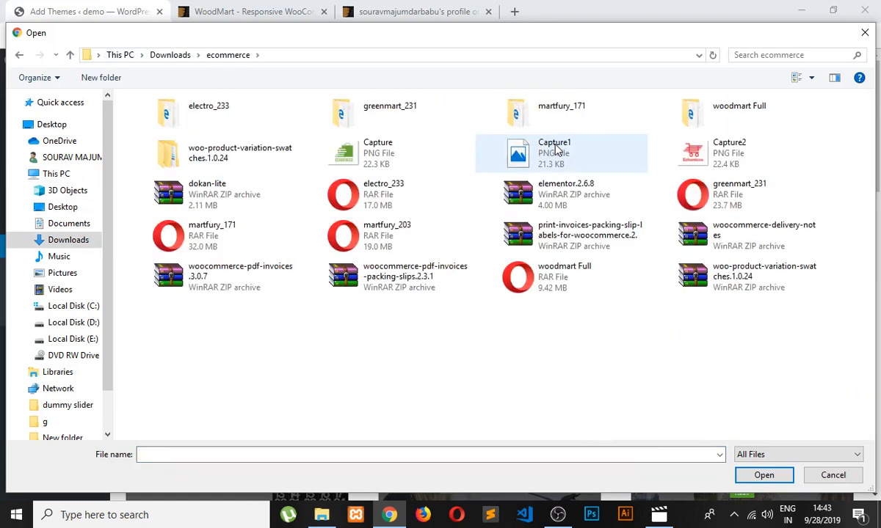
left_click(738, 112)
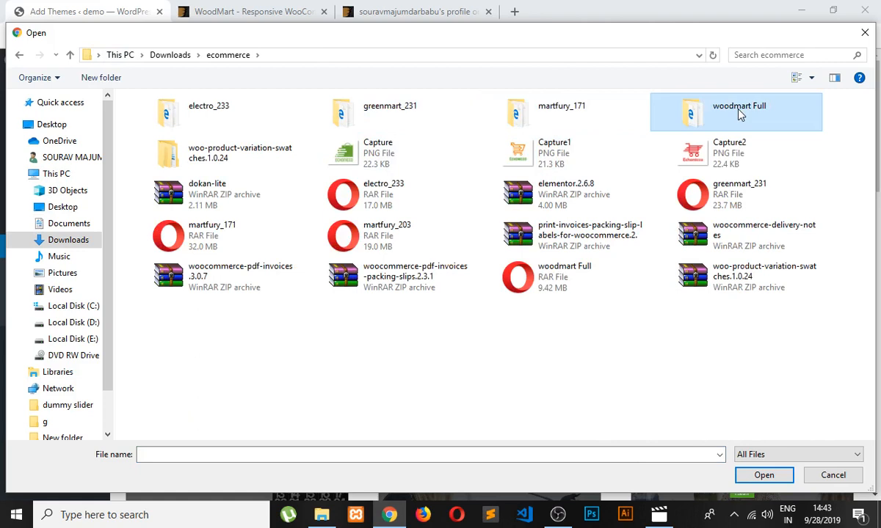
double_click(737, 112)
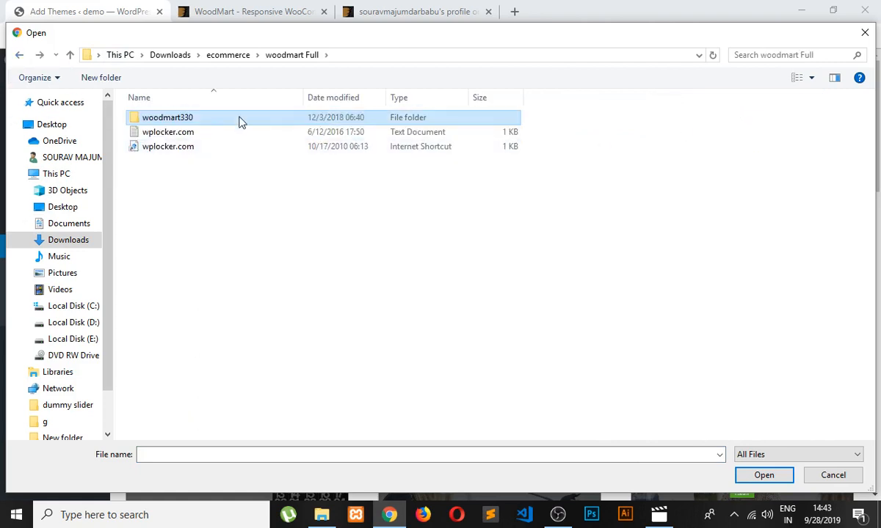
double_click(167, 117)
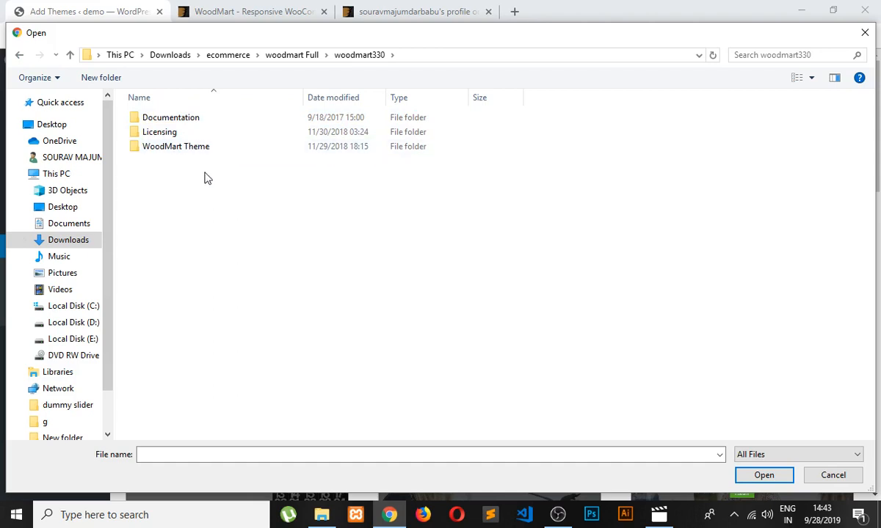
mouse_move(496, 50)
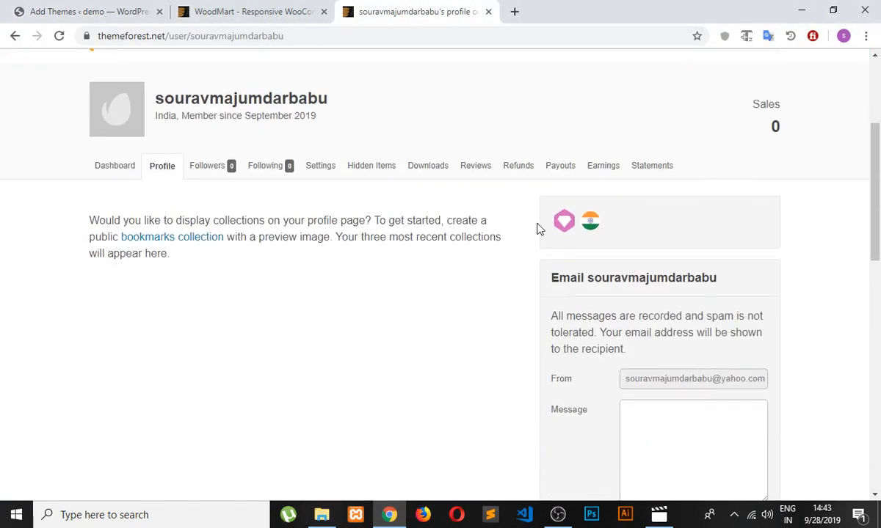
Show the WoodMart theme's ThemeForest product page and the account menu with Downloads.
left_click(253, 11)
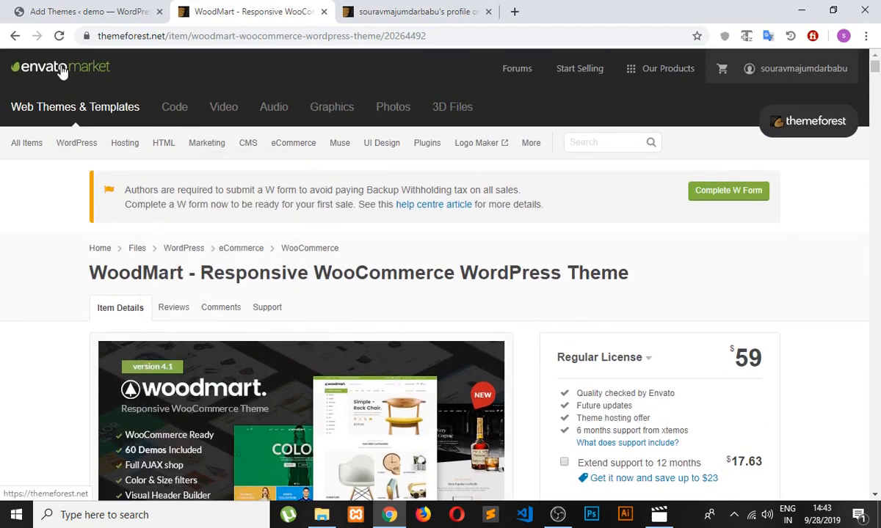
scroll("down", 3)
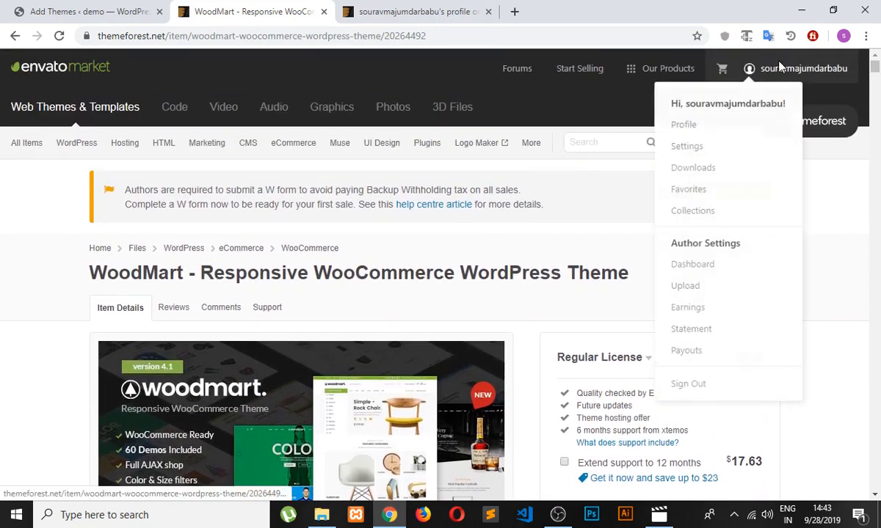
mouse_move(690, 326)
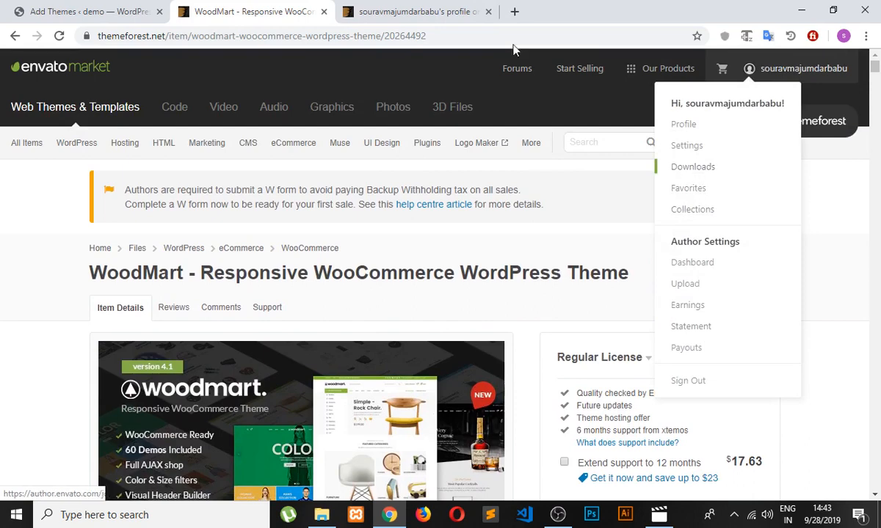
Choose woodmart.zip from woodmart330 > WoodMart Theme as the archive to upload.
left_click(85, 12)
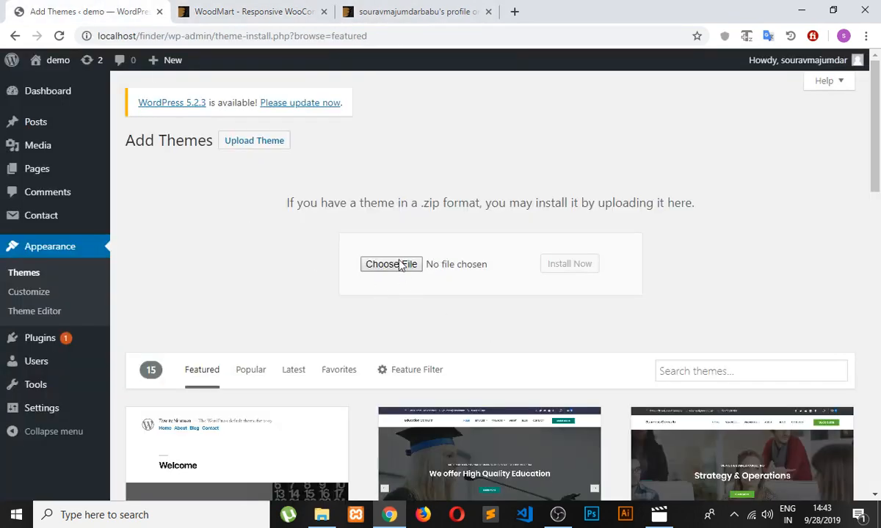
left_click(390, 264)
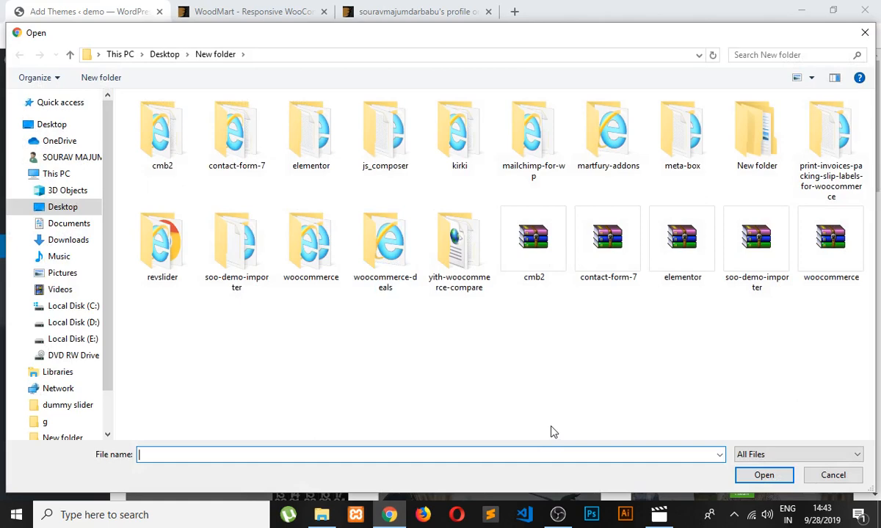
mouse_move(131, 68)
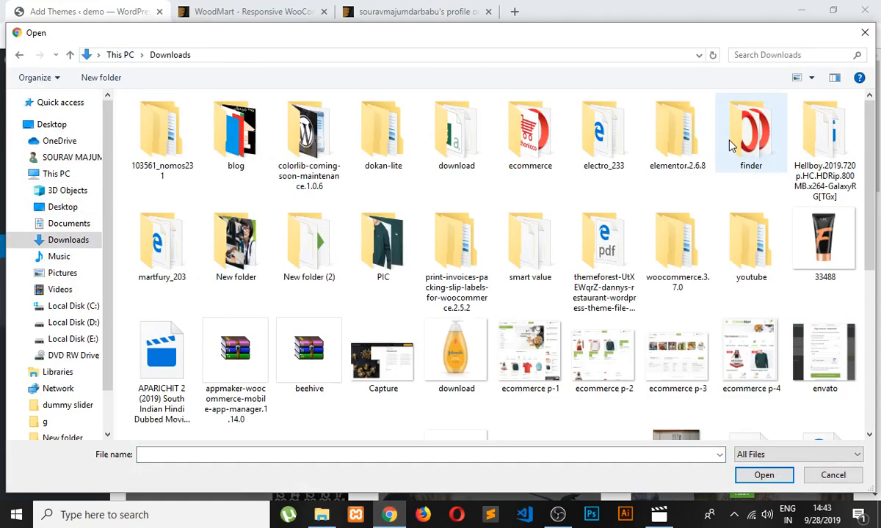
double_click(529, 132)
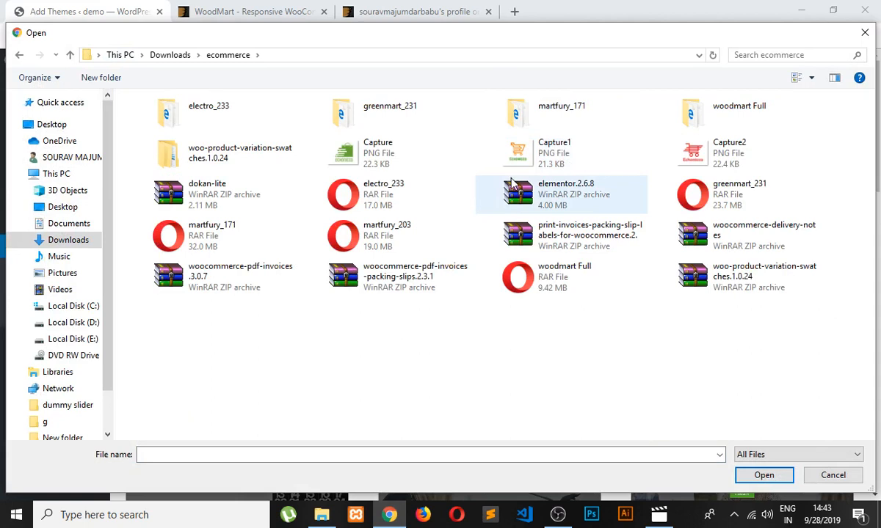
double_click(739, 106)
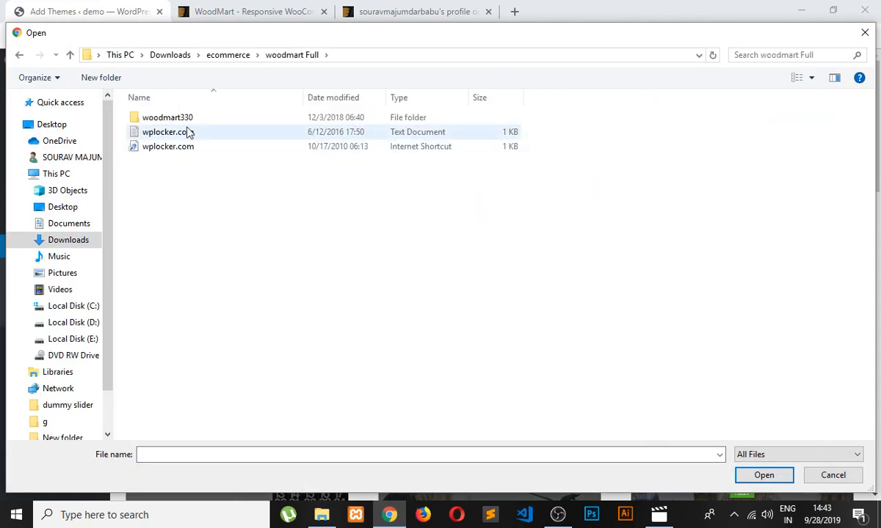
double_click(168, 118)
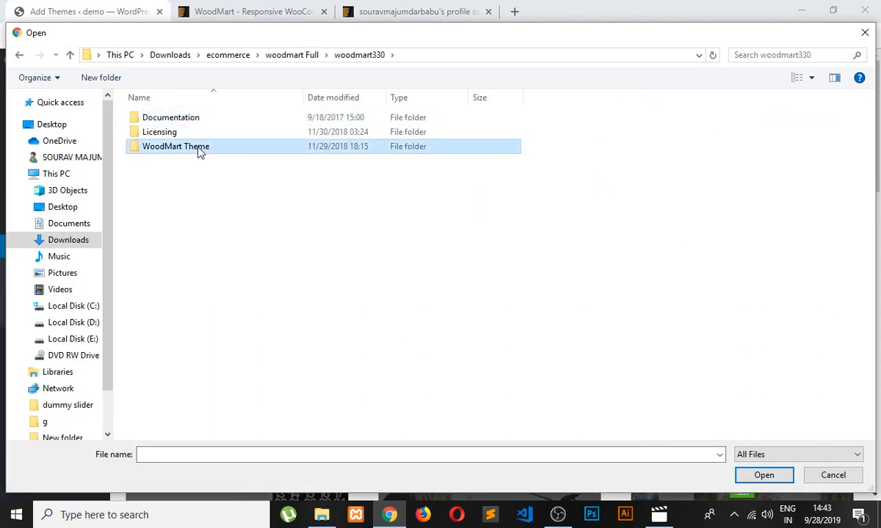
double_click(176, 147)
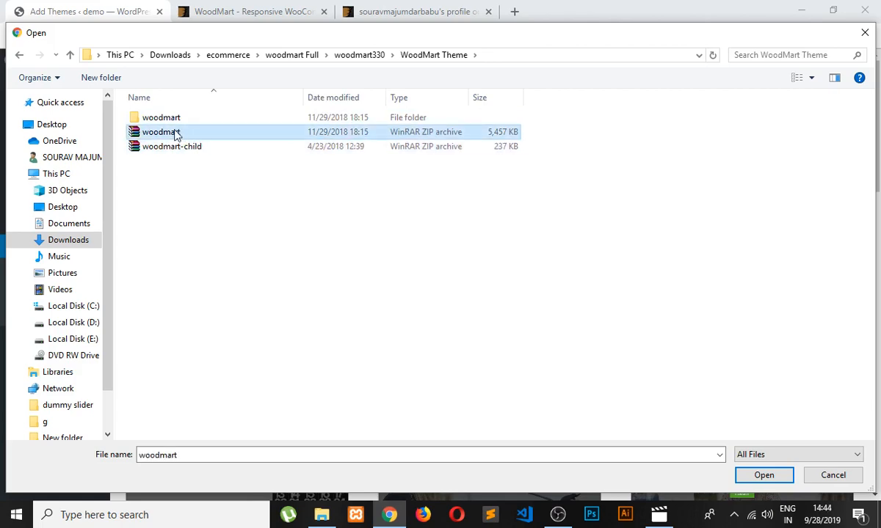
left_click(763, 476)
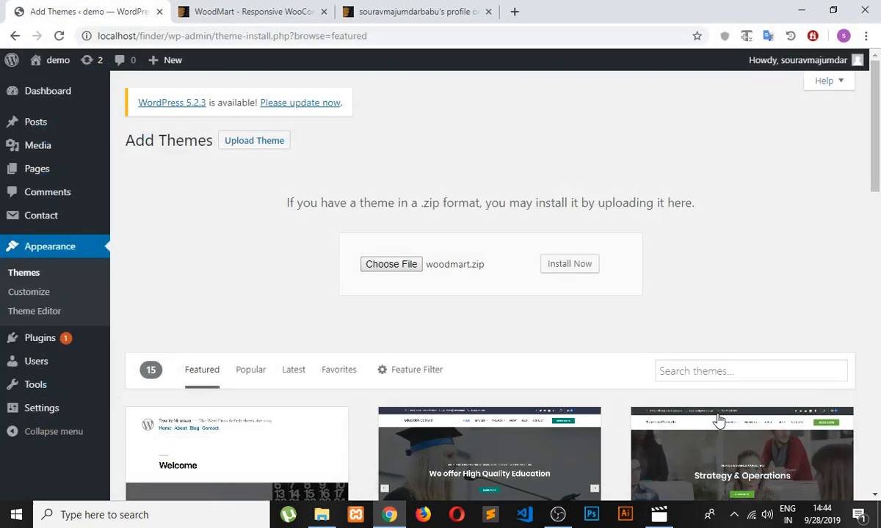
Run Install Now on woodmart.zip and open Permalink Settings in a second tab.
left_click(569, 265)
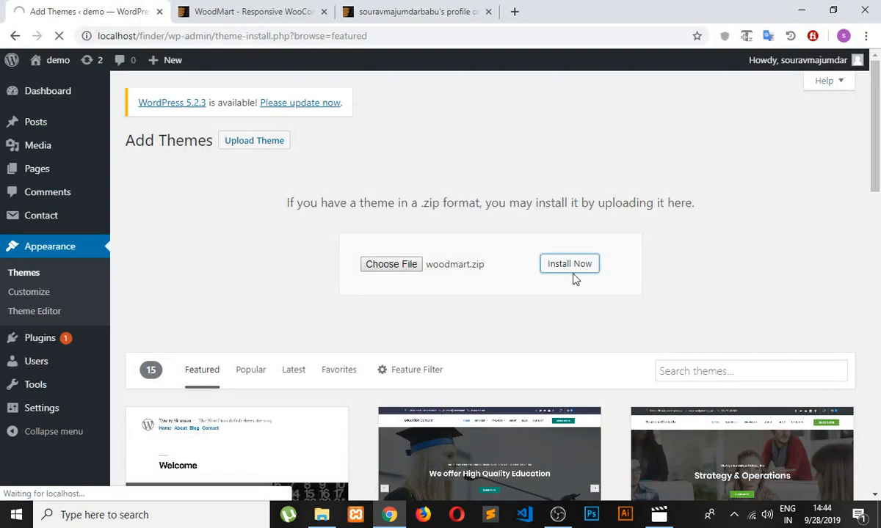
left_click(570, 265)
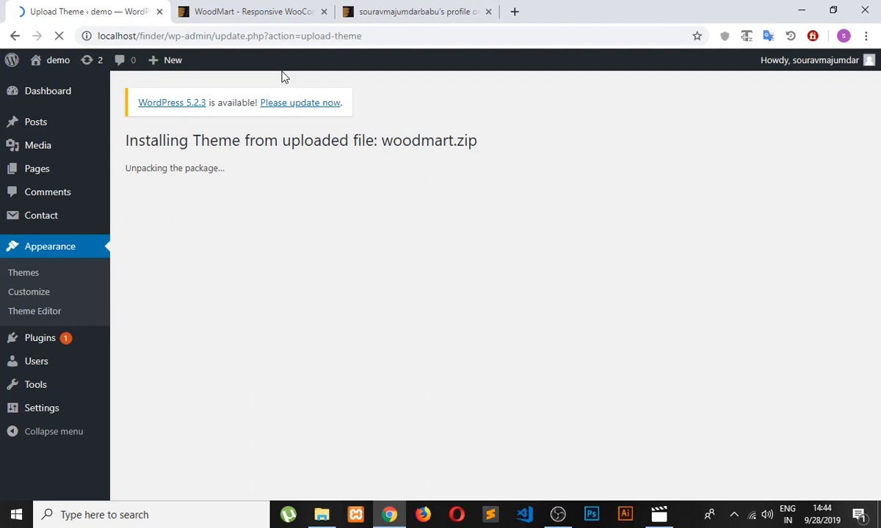
right_click(41, 408)
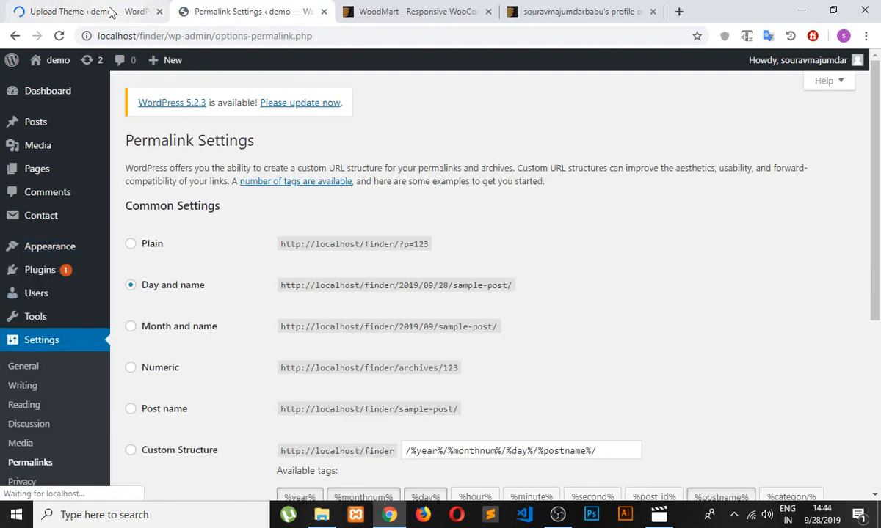
Set permalinks to the Post name structure and save the change.
scroll("down", 3)
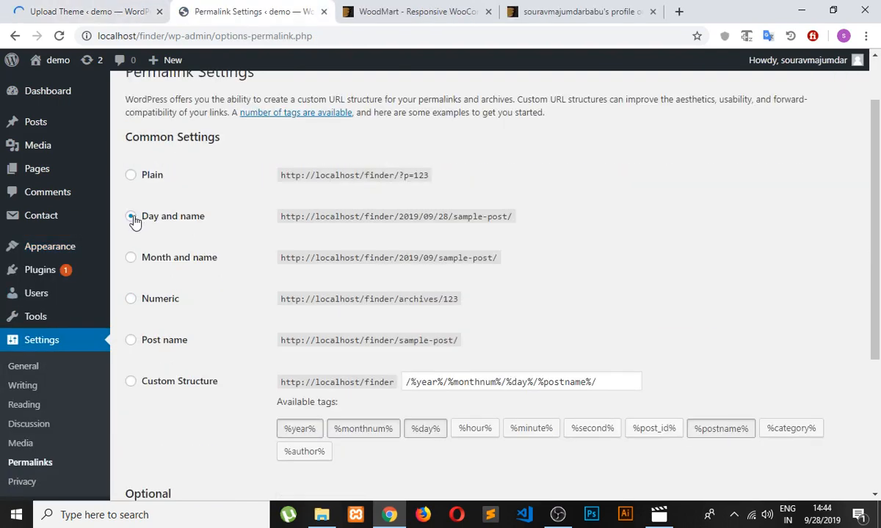
left_click(131, 215)
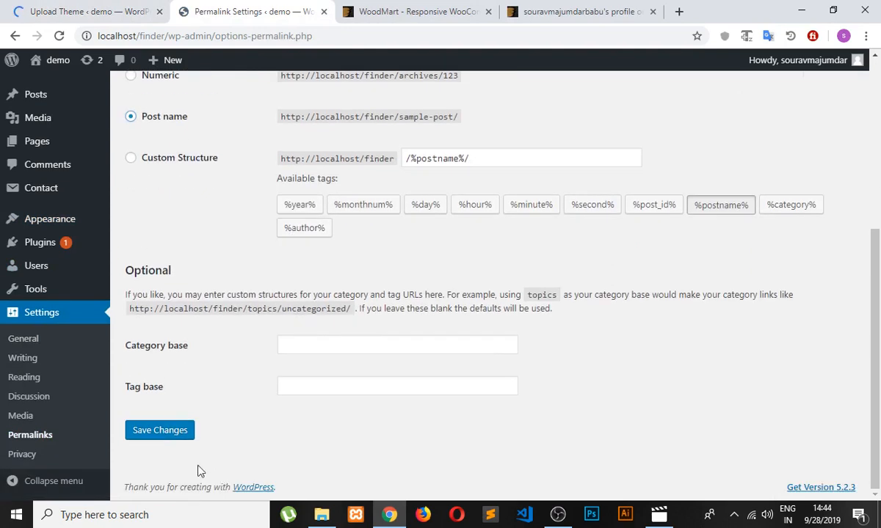
left_click(160, 431)
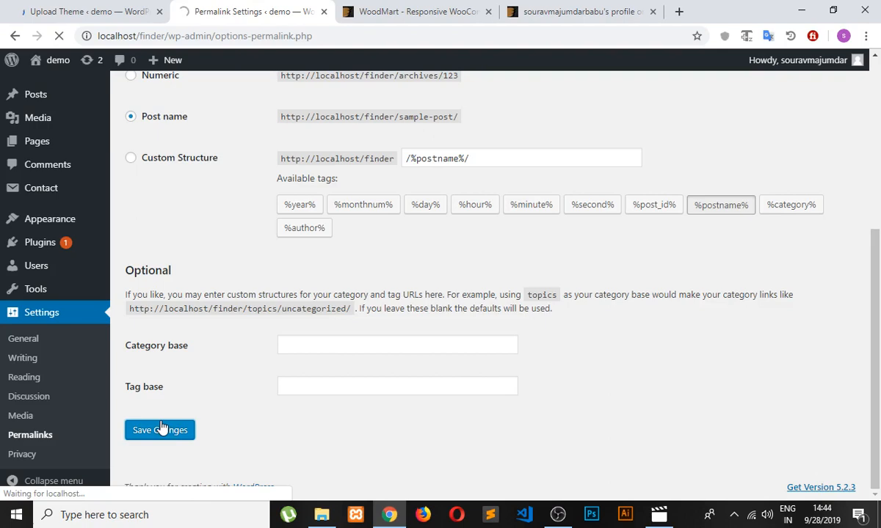
left_click(160, 430)
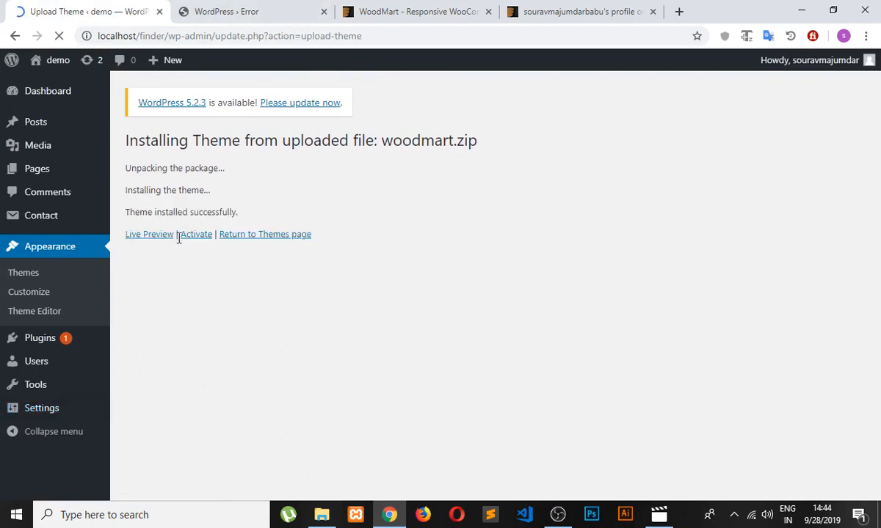
Activate the uploaded WoodMart theme and save the permalink settings again.
left_click(193, 235)
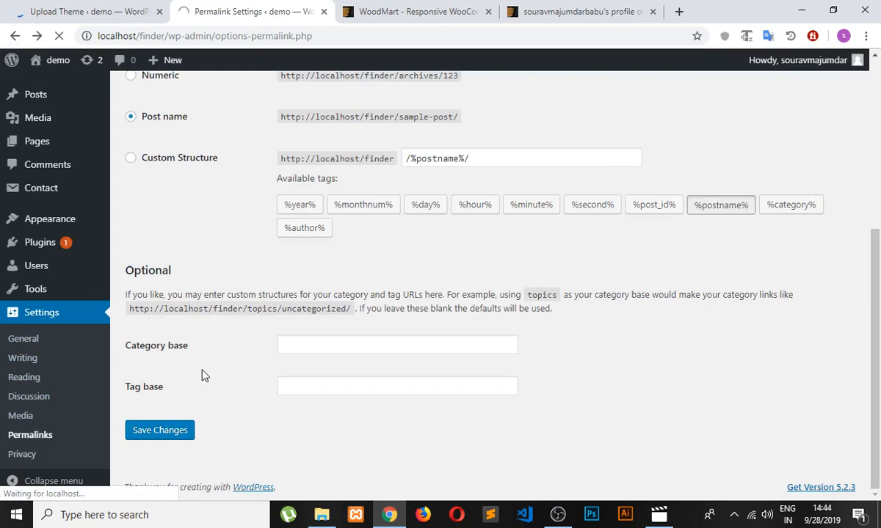
left_click(160, 430)
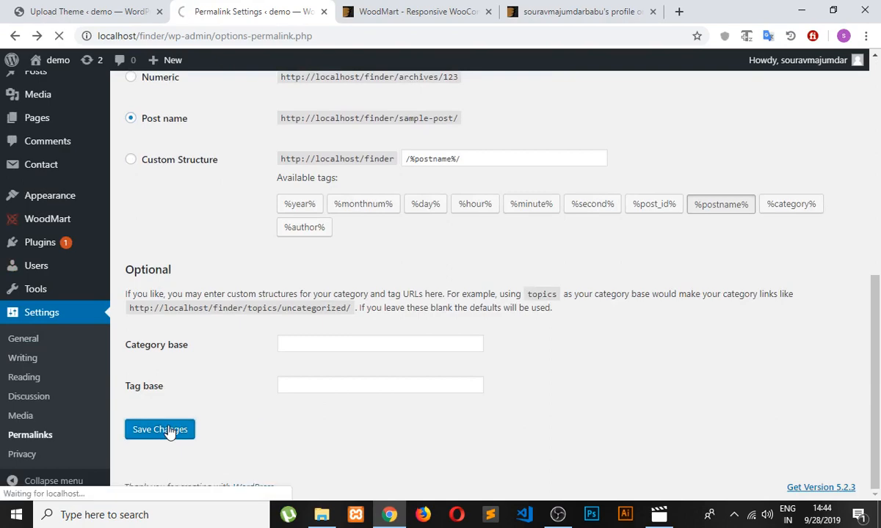
left_click(160, 429)
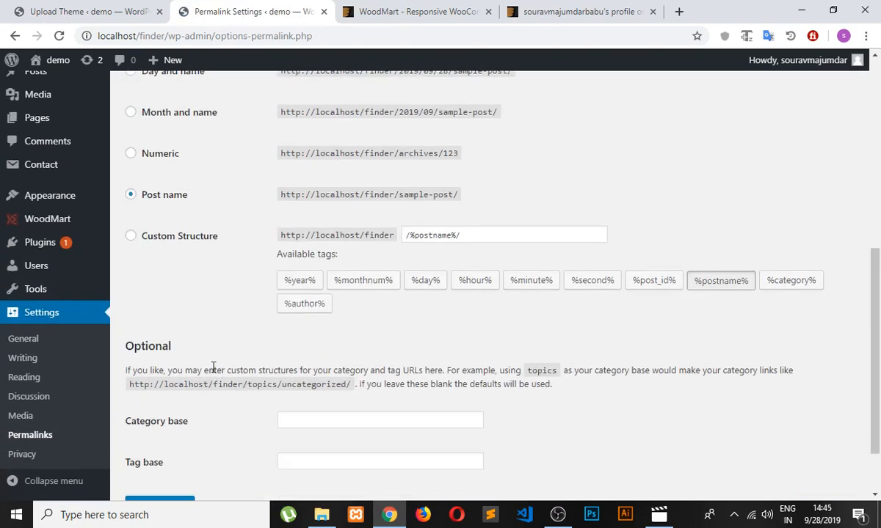
scroll("down", 3)
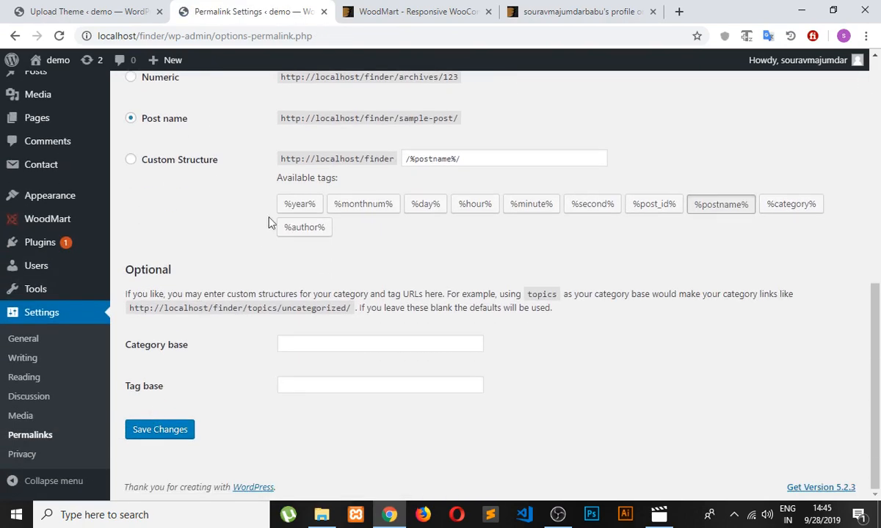
Return to the themes list and start uploading another theme archive.
left_click(86, 12)
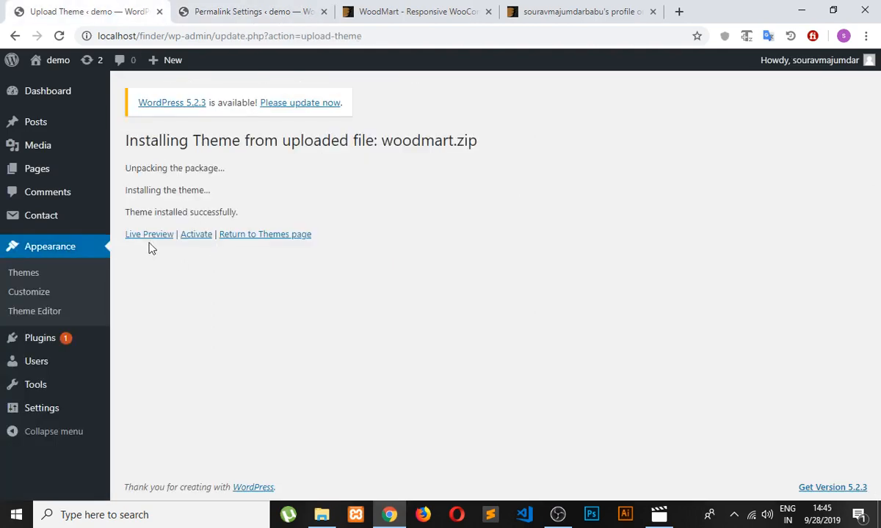
left_click(264, 235)
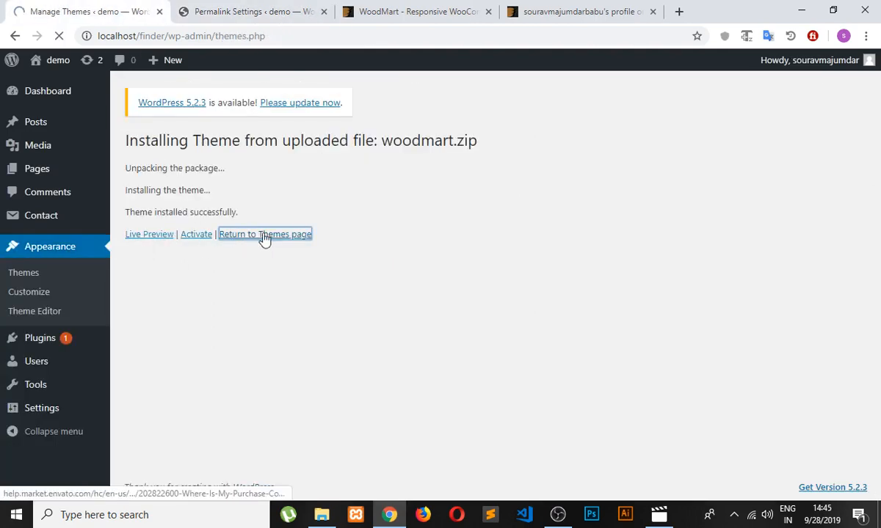
left_click(265, 235)
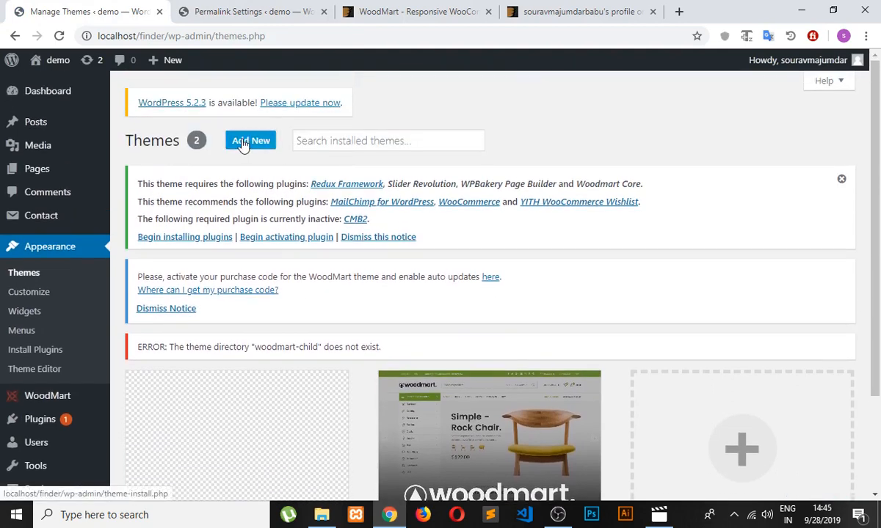
left_click(249, 140)
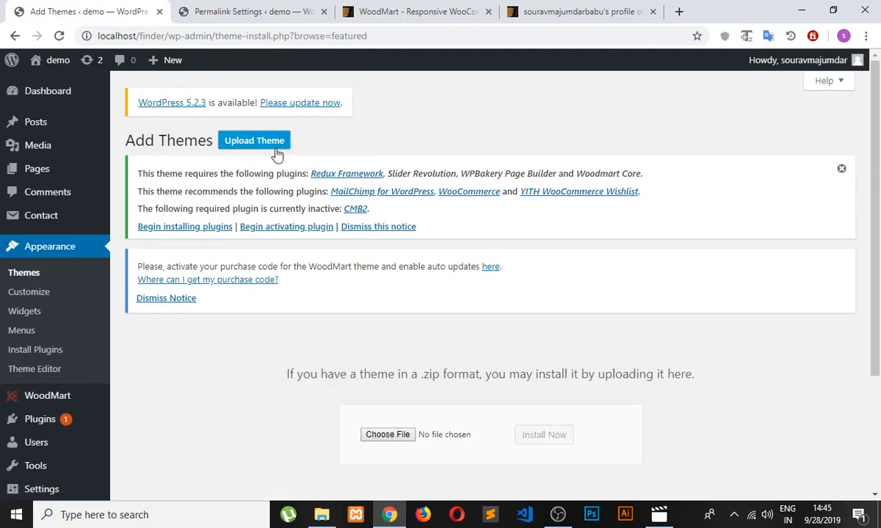
scroll("down", 3)
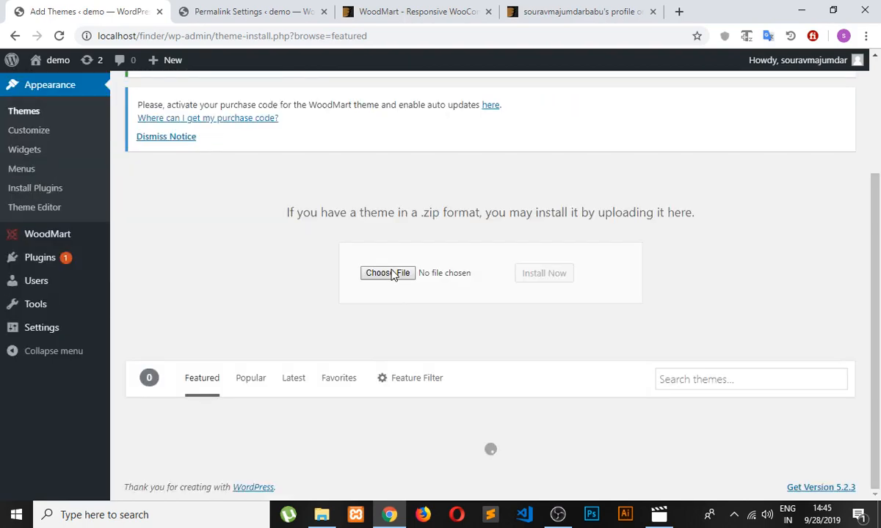
left_click(388, 272)
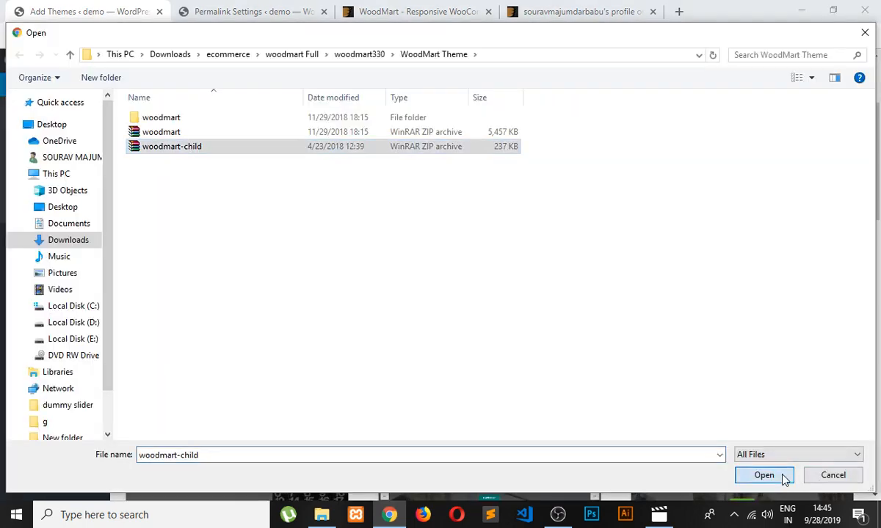
Install woodmart-child.zip as the child theme and return to the installed themes list.
left_click(763, 476)
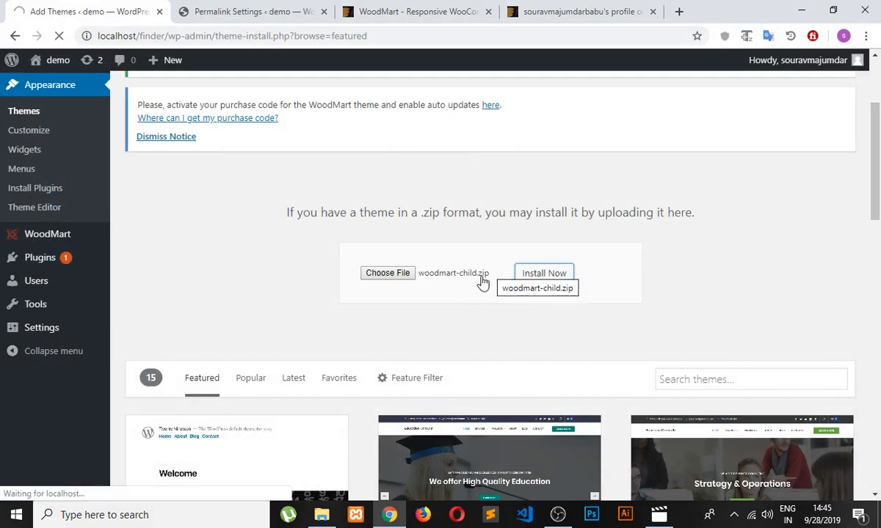
left_click(543, 273)
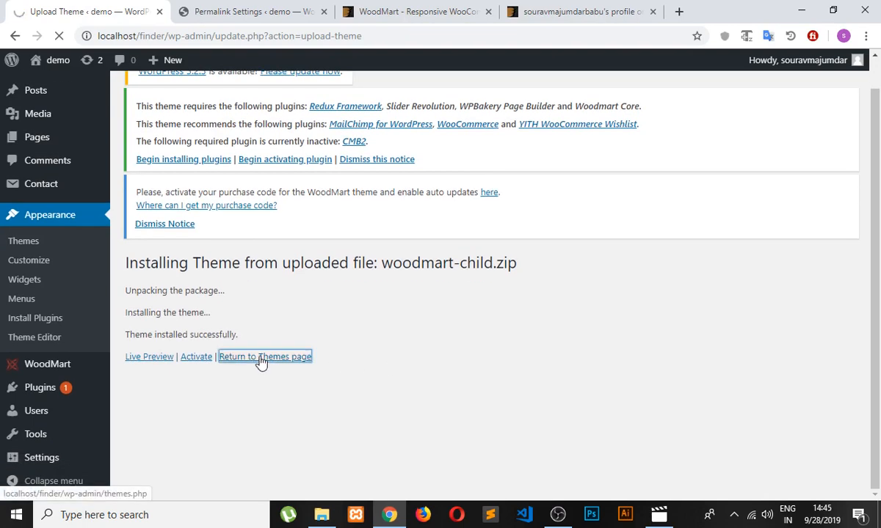
left_click(265, 357)
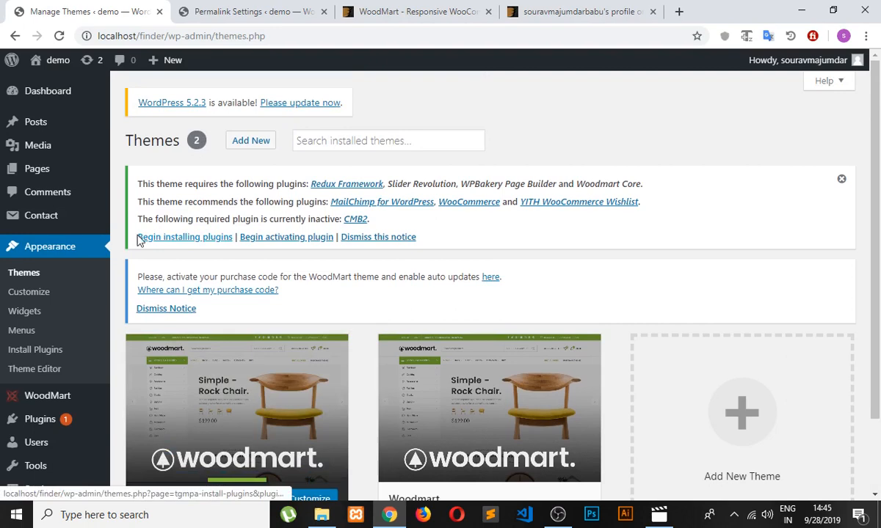
Queue all seven required WoodMart plugins for a bulk Install via Bulk Actions > Apply.
left_click(185, 237)
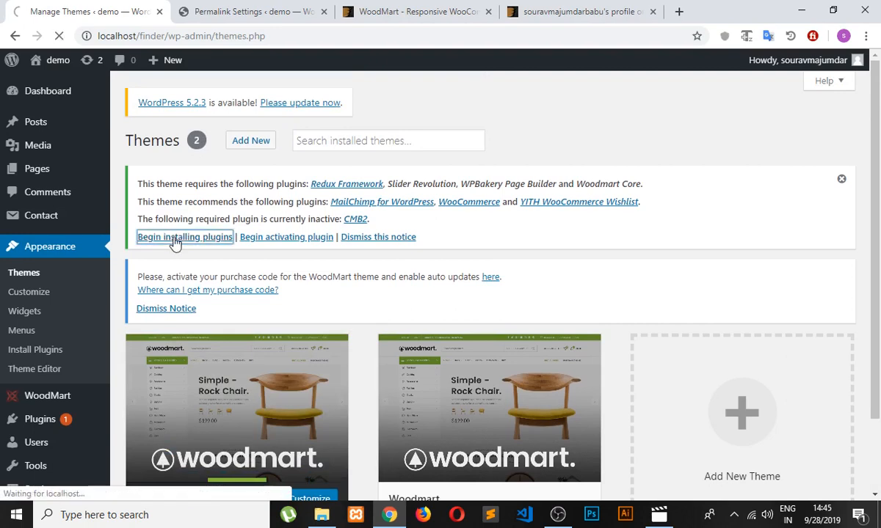
left_click(185, 236)
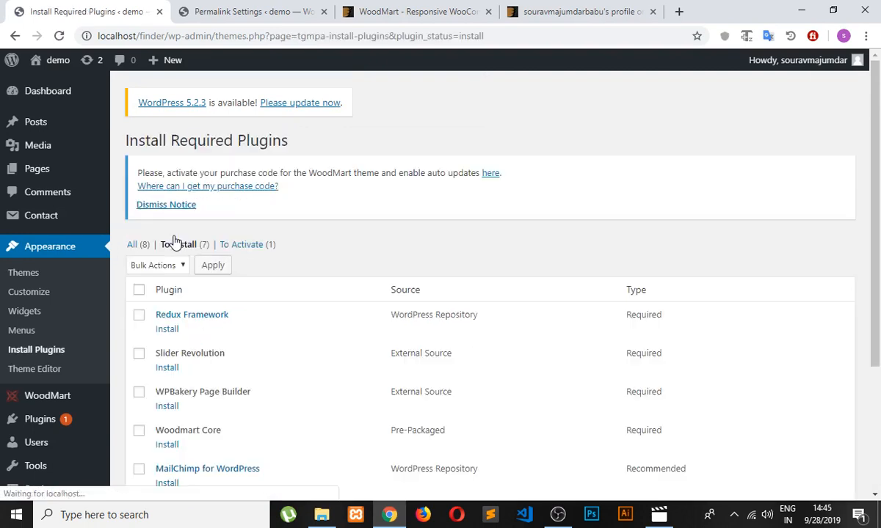
scroll("down", 3)
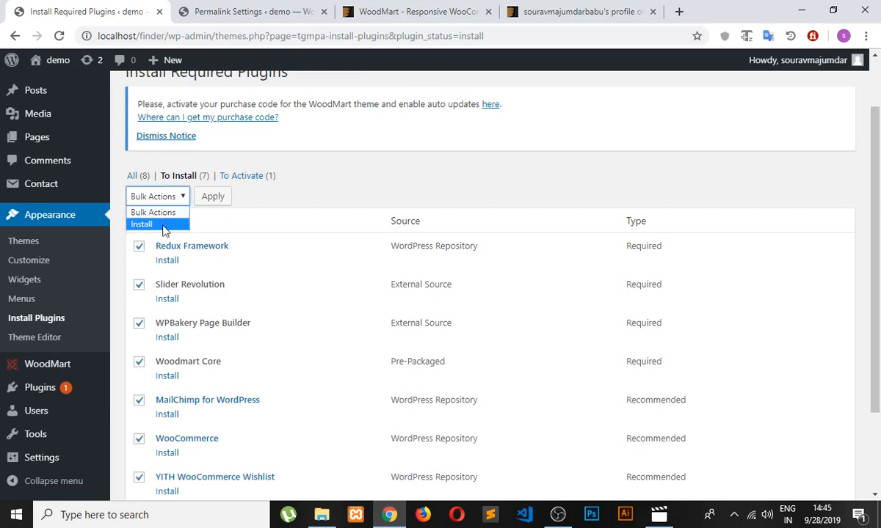
left_click(211, 196)
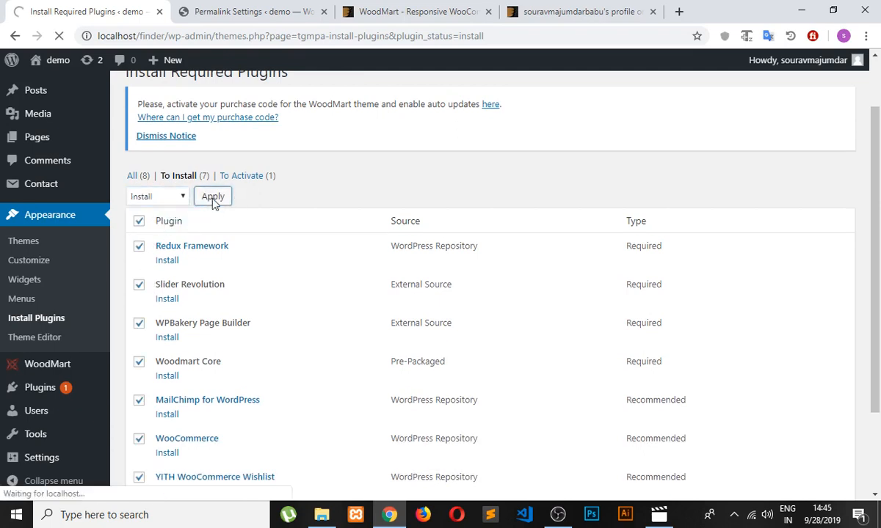
left_click(212, 197)
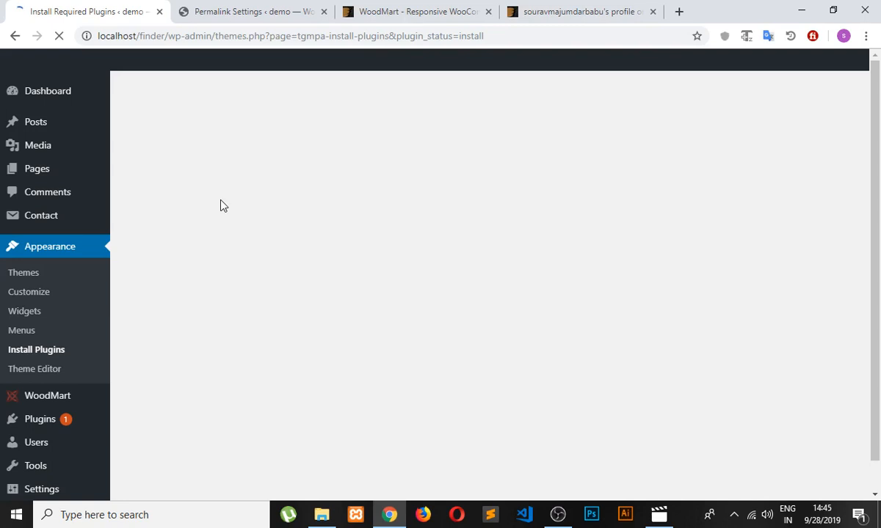
mouse_move(229, 235)
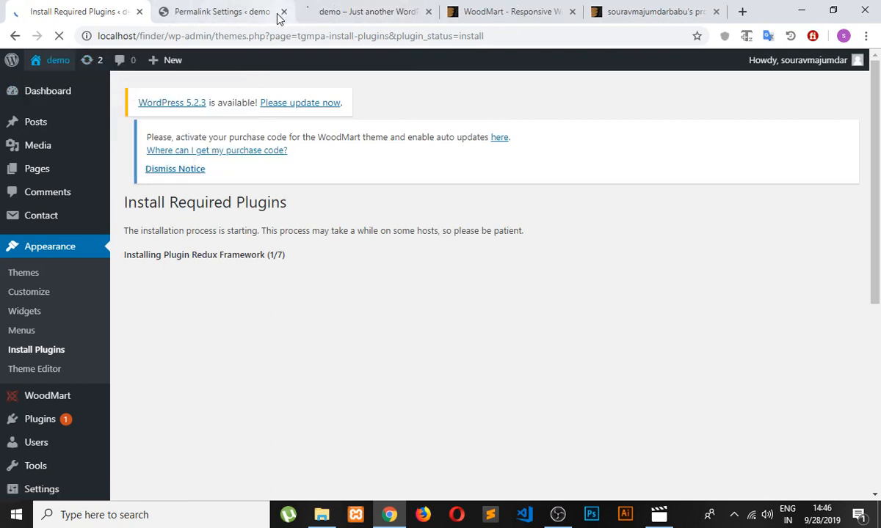
Check the site's front end showing WoodMart while Redux Framework (1/7) installs.
left_click(221, 12)
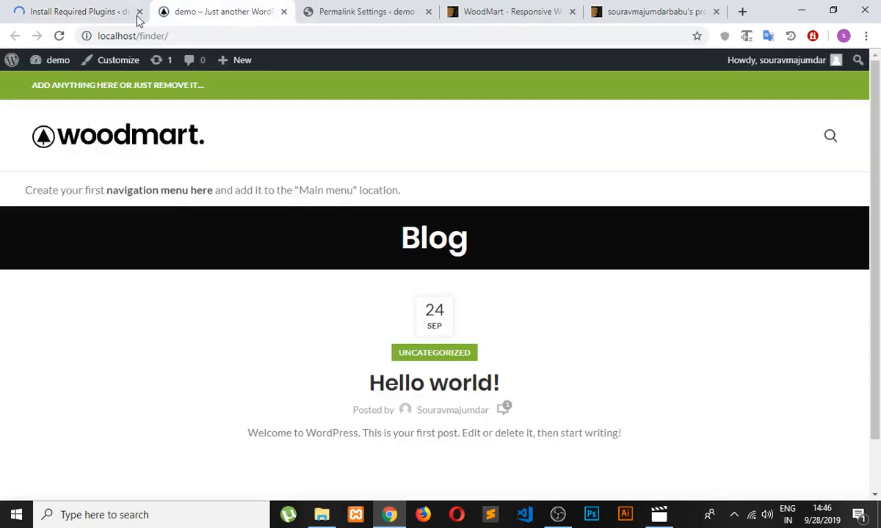
mouse_move(402, 185)
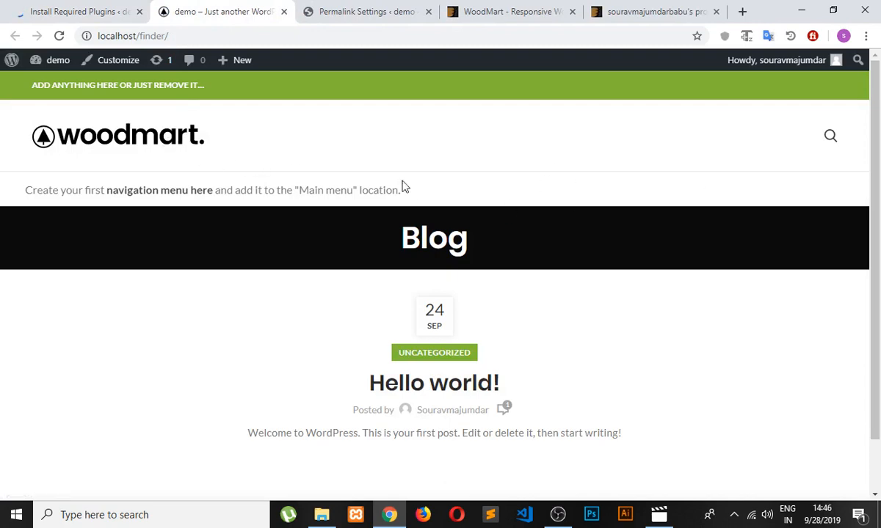
scroll("down", 3)
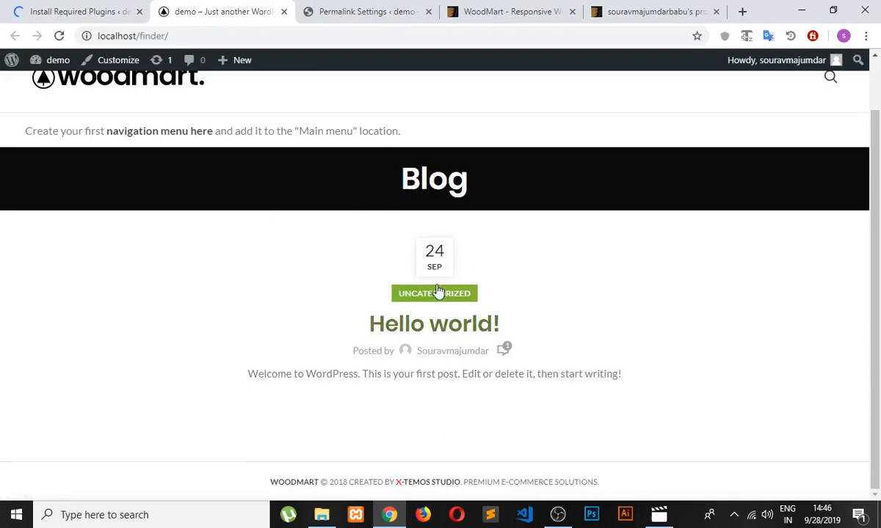
left_click(74, 11)
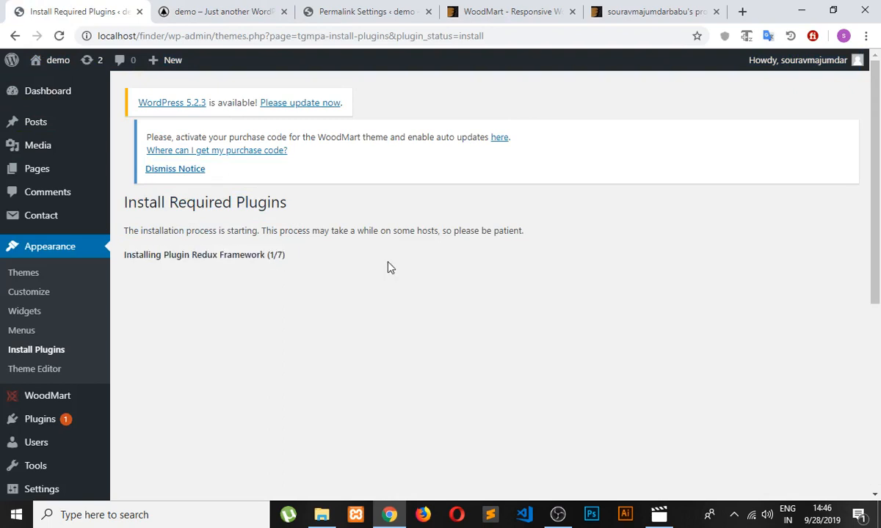
mouse_move(310, 305)
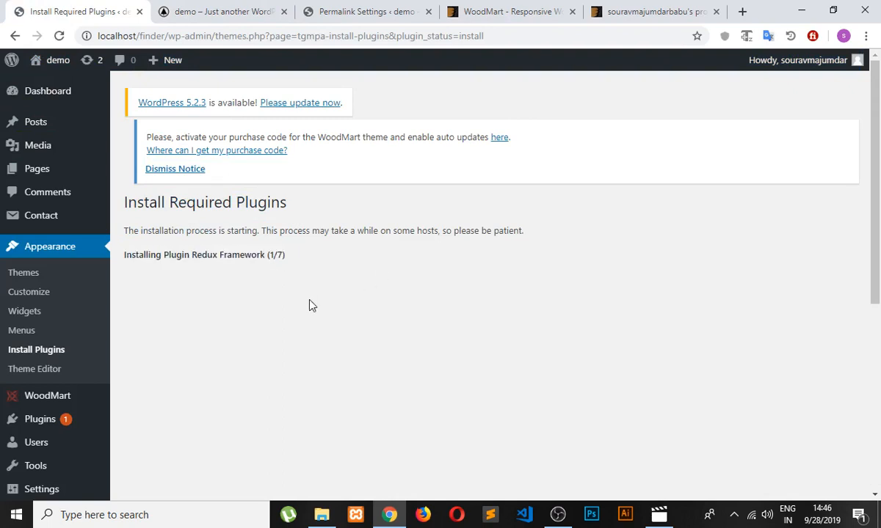
mouse_move(308, 299)
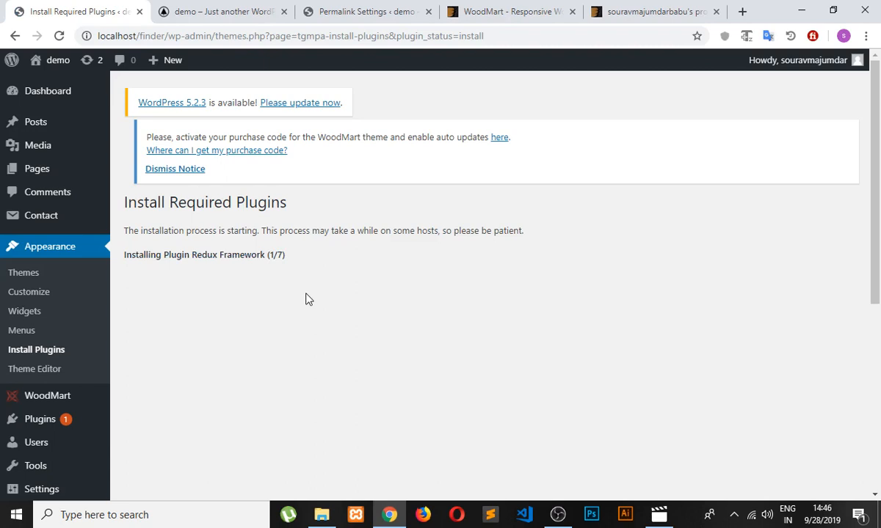
mouse_move(254, 282)
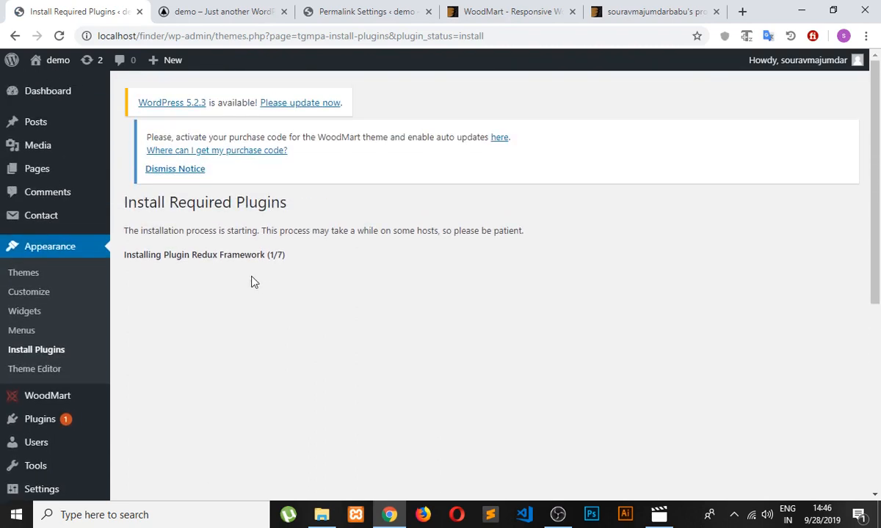
mouse_move(241, 318)
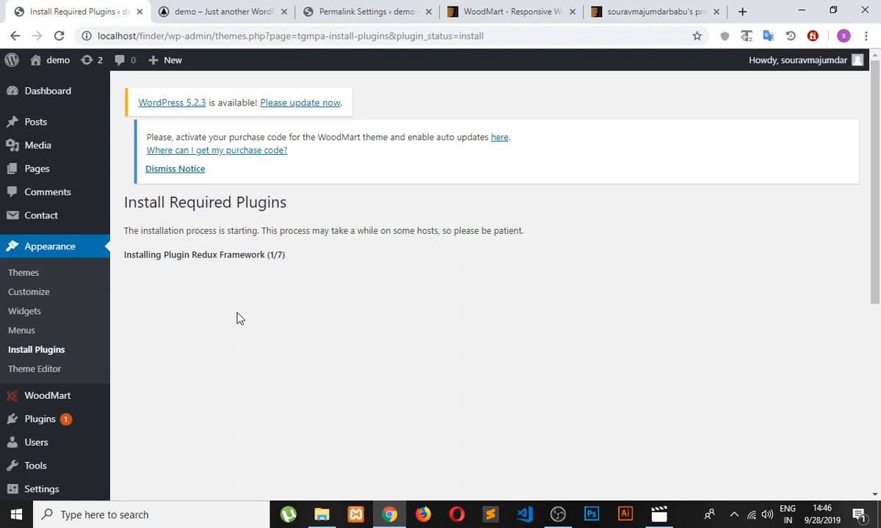
mouse_move(49, 91)
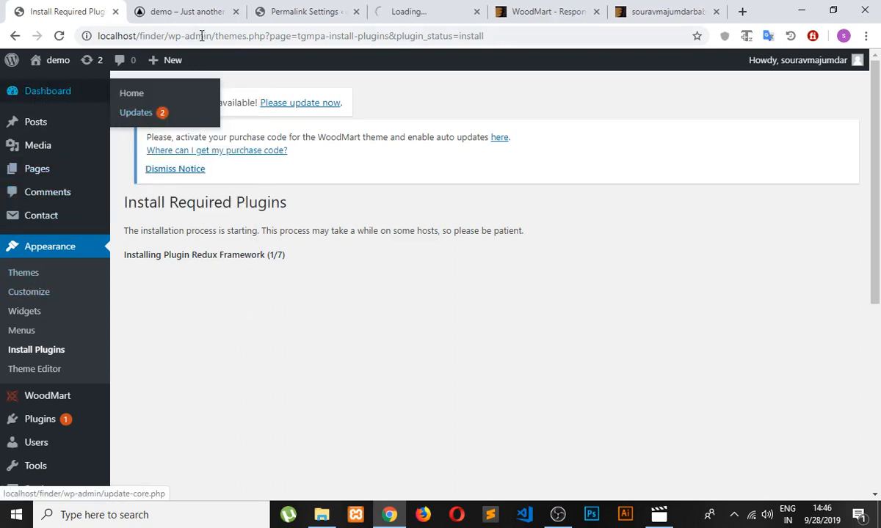
From the new Dashboard tab, select every plugin in the required list for a bulk Install.
left_click(183, 12)
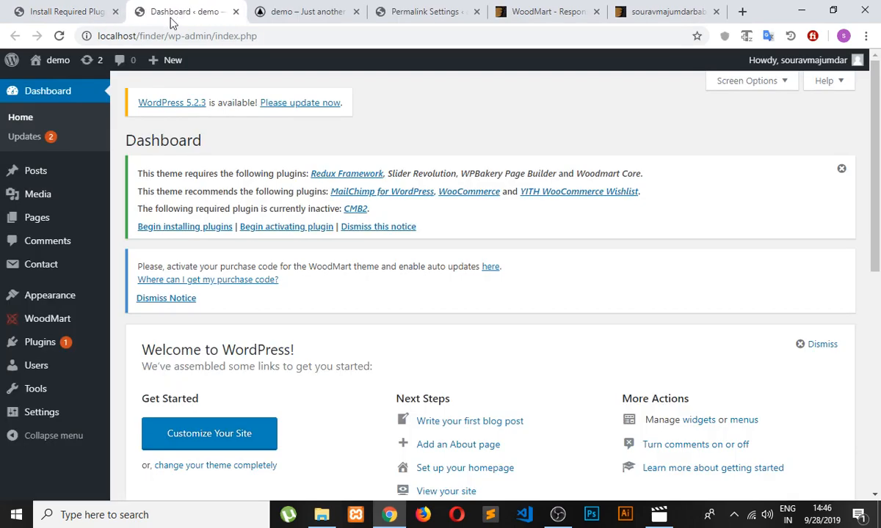
scroll("down", 3)
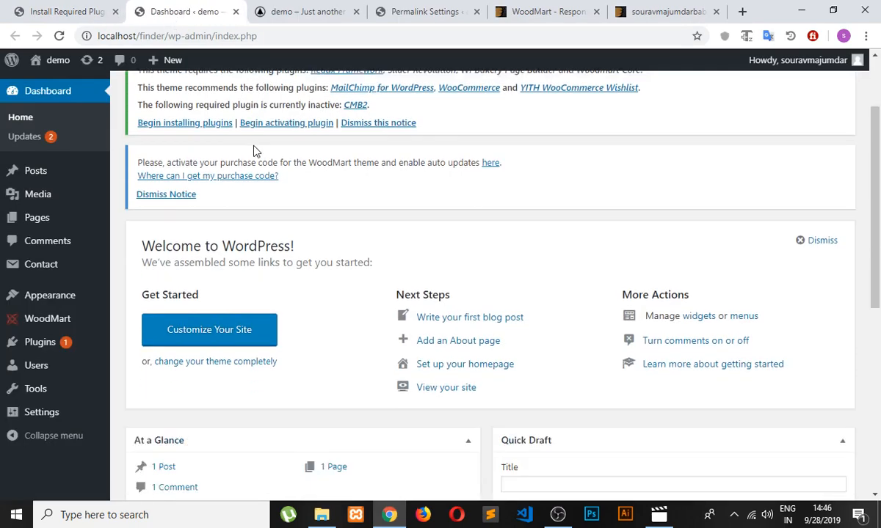
scroll("down", 3)
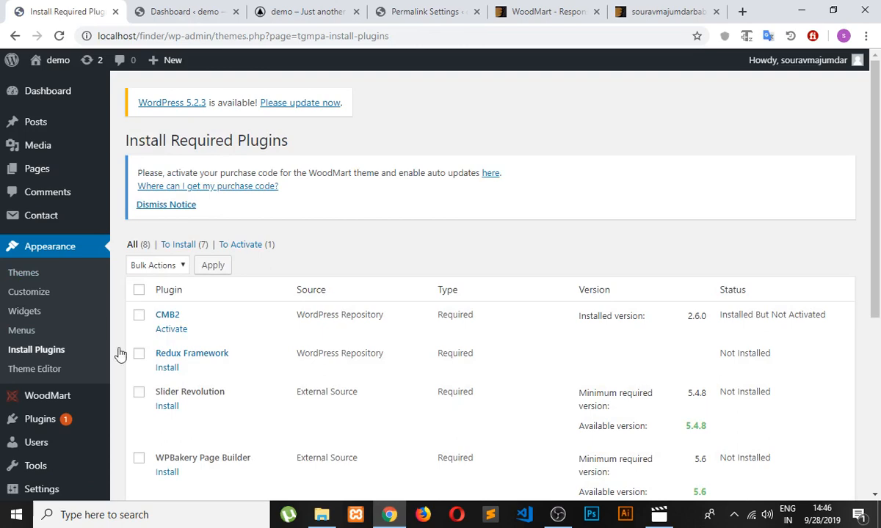
scroll("down", 3)
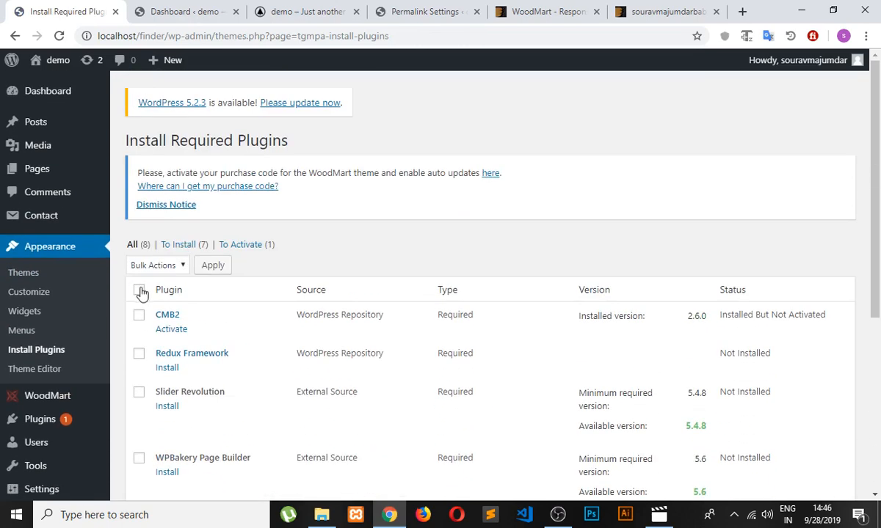
left_click(138, 289)
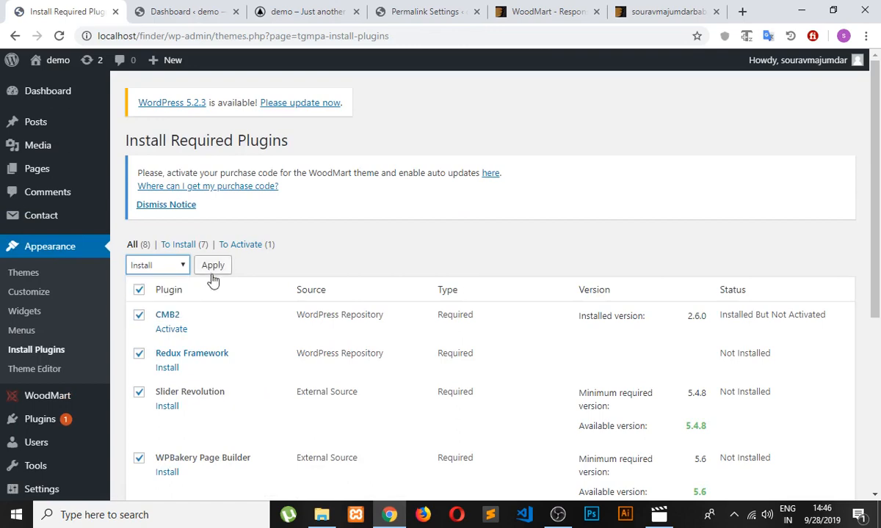
scroll("down", 3)
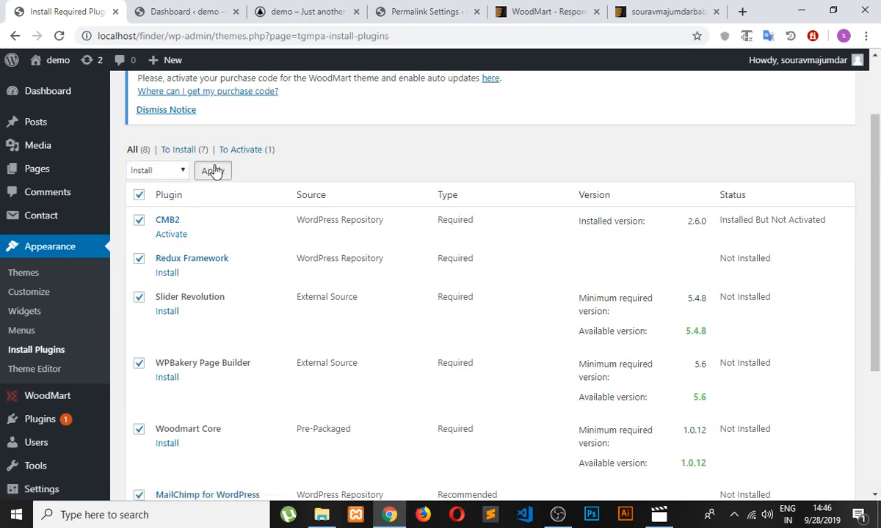
Start the second bulk plugin install and close the site front-end and Permalink Settings tabs.
left_click(211, 170)
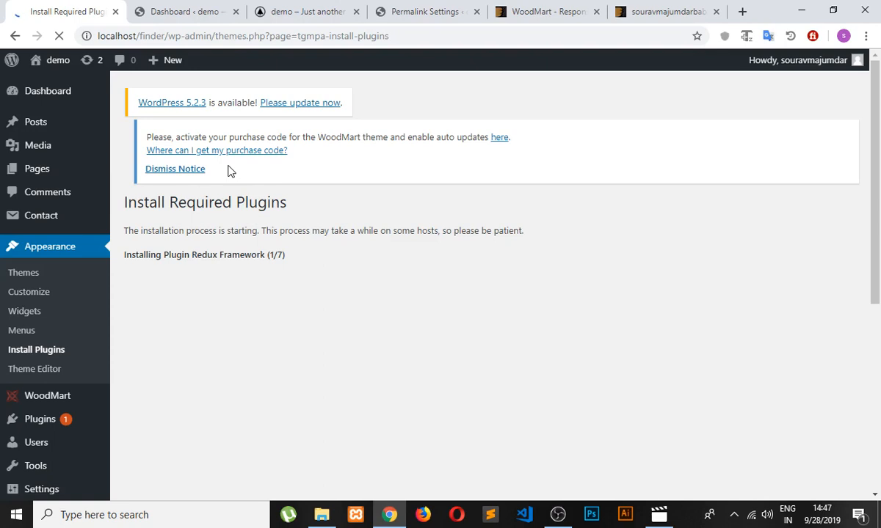
mouse_move(360, 12)
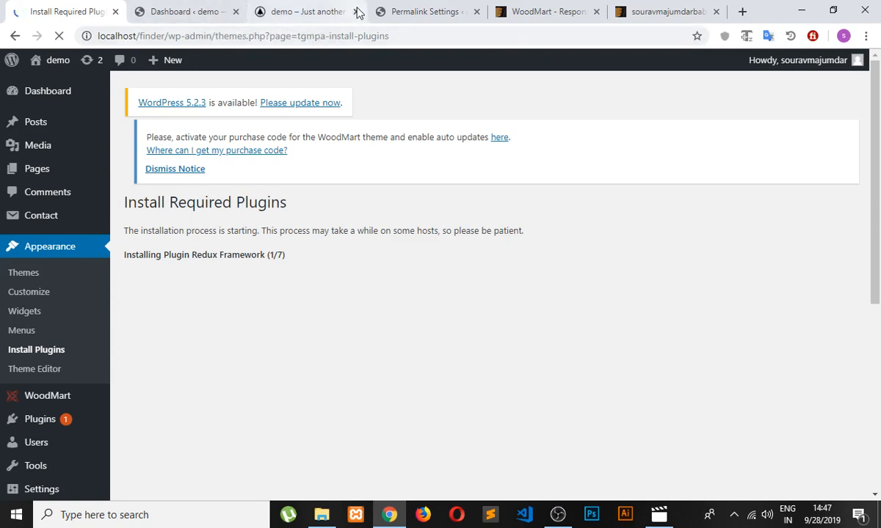
left_click(301, 11)
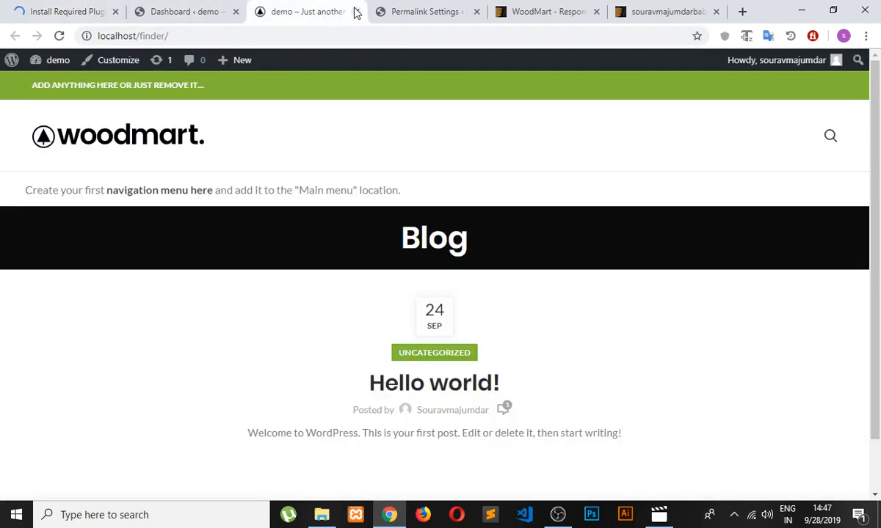
left_click(418, 12)
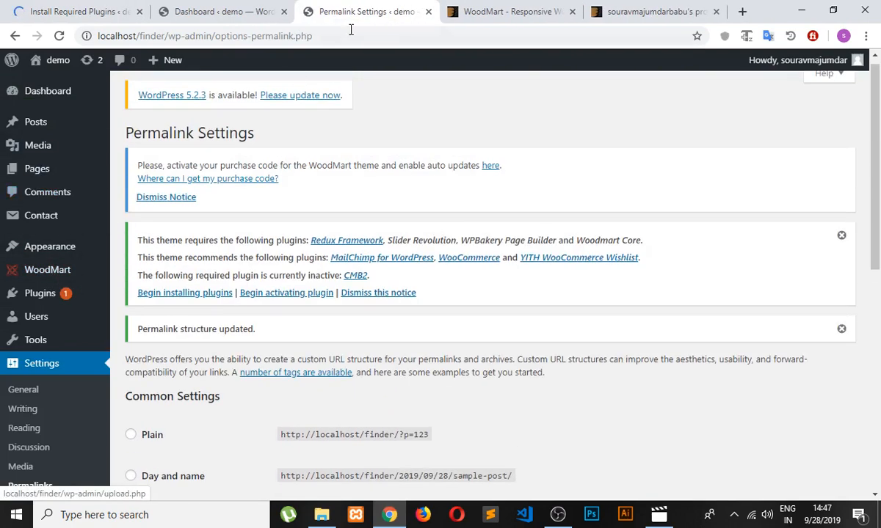
left_click(47, 91)
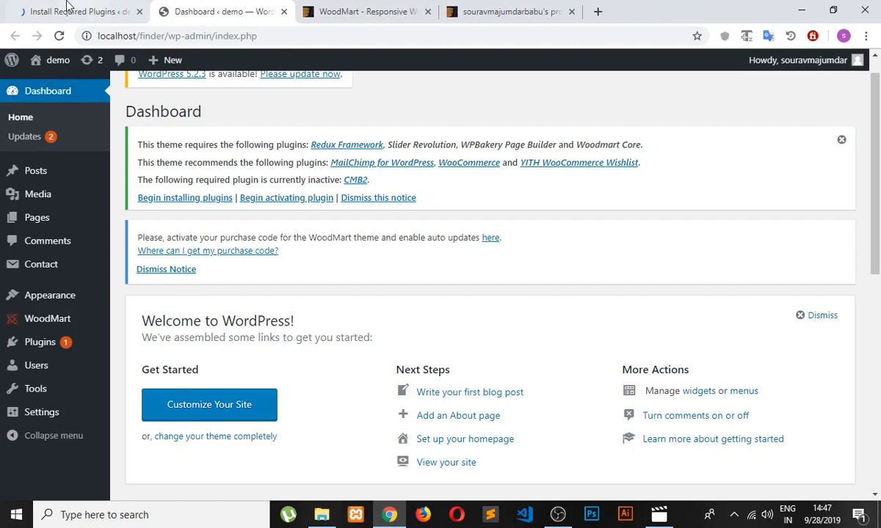
Watch the bulk installer finish Redux Framework and Slider Revolution and start WPBakery Page Builder (3 of 7).
left_click(185, 197)
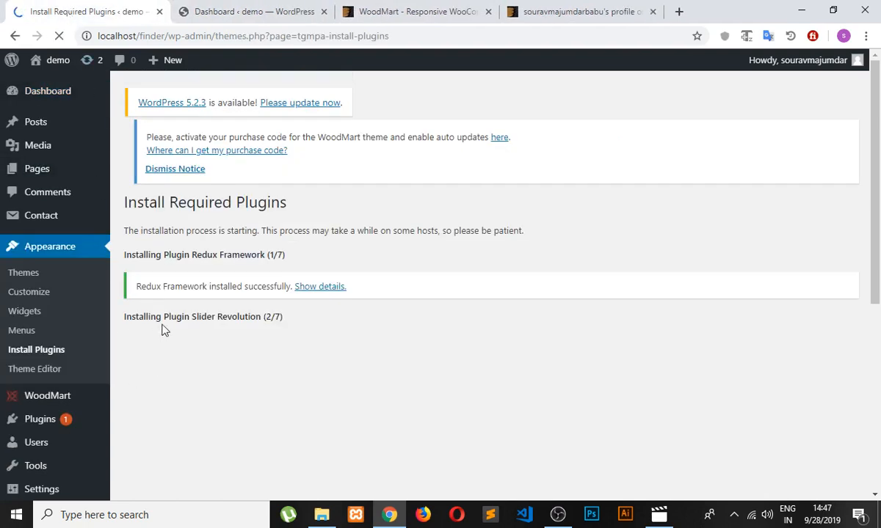
mouse_move(300, 335)
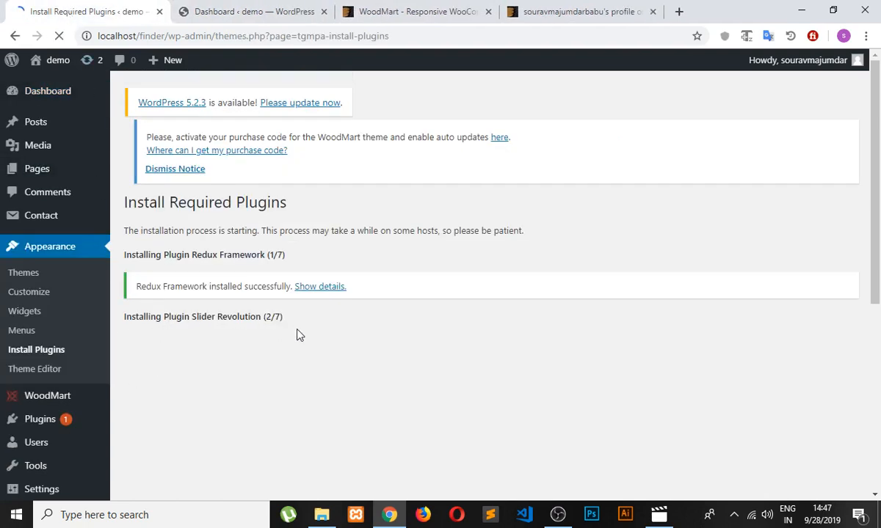
scroll("down", 3)
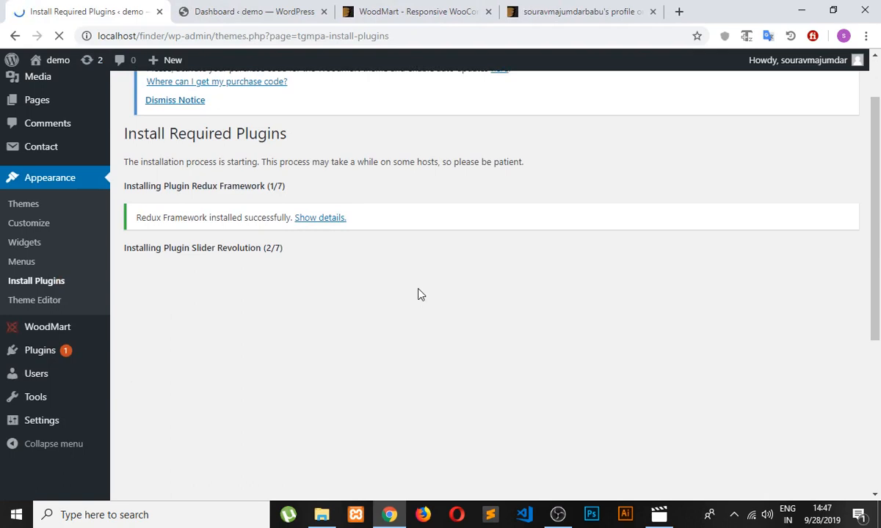
mouse_move(339, 267)
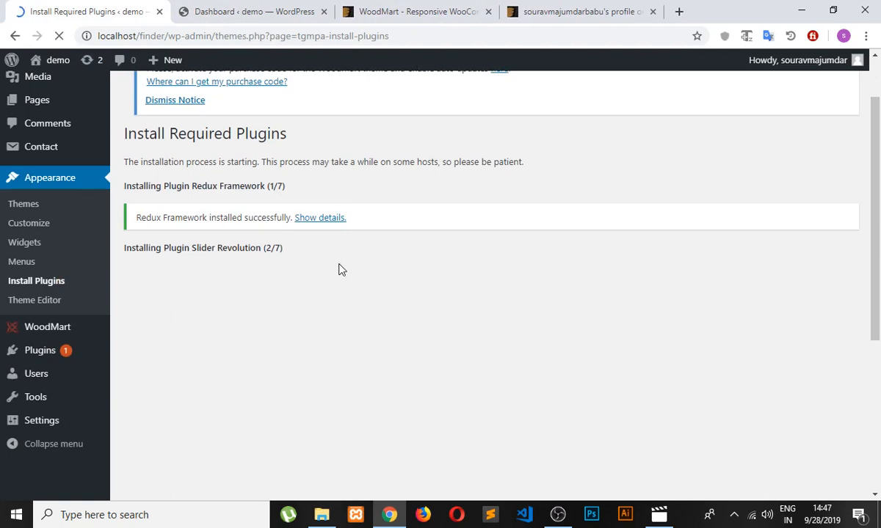
mouse_move(356, 282)
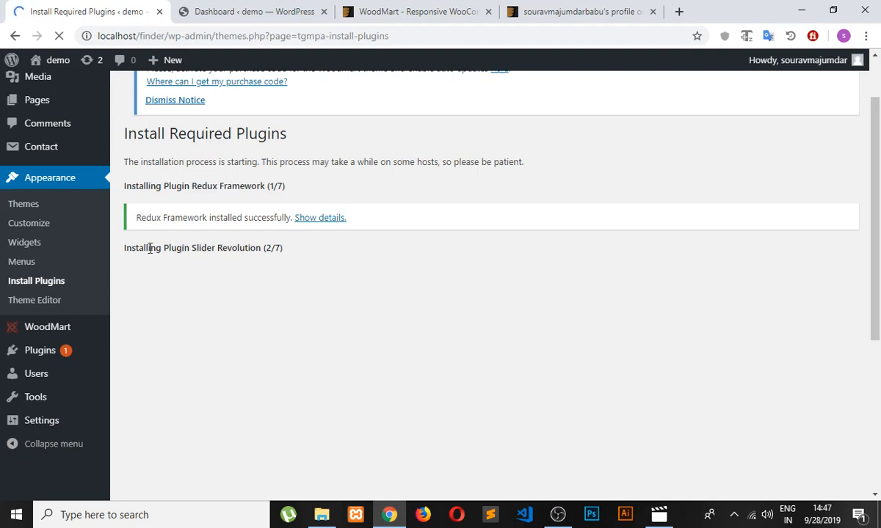
mouse_move(329, 248)
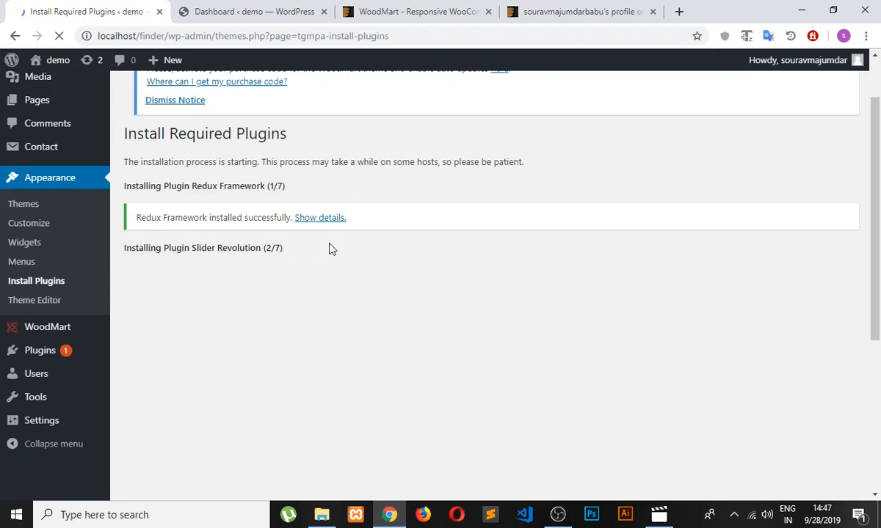
mouse_move(339, 248)
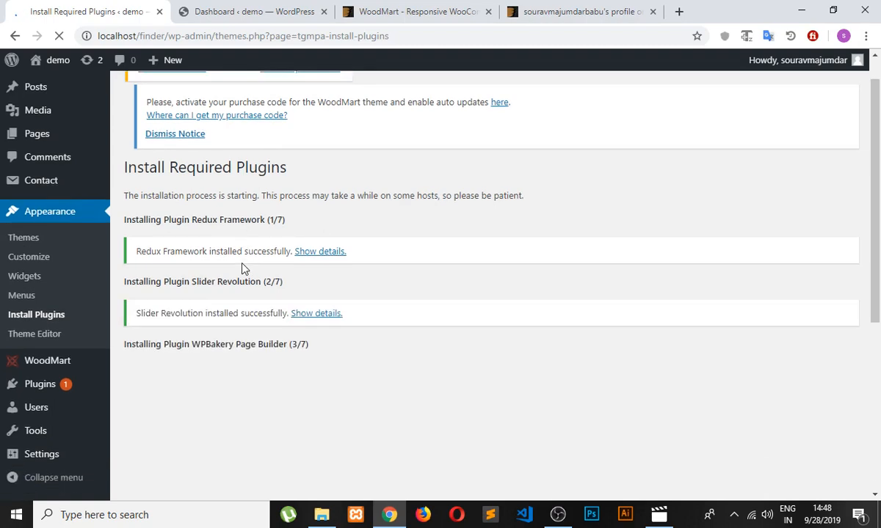
scroll("down", 3)
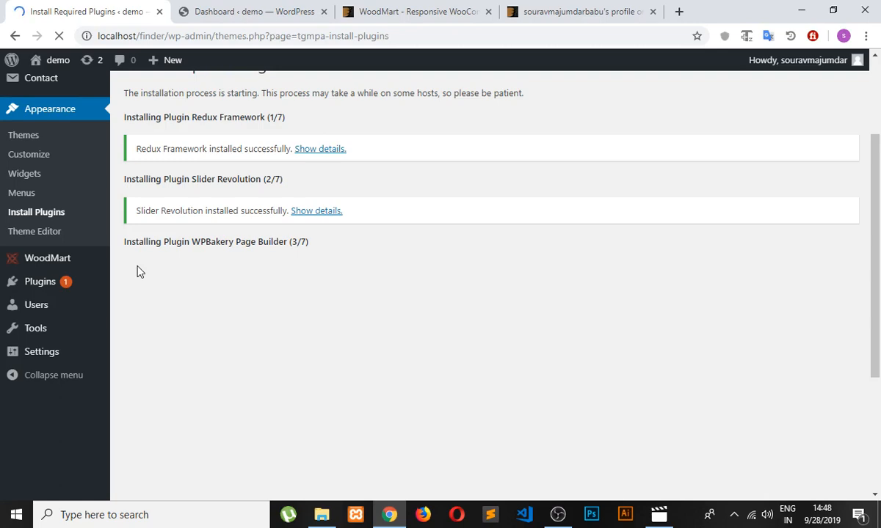
mouse_move(209, 324)
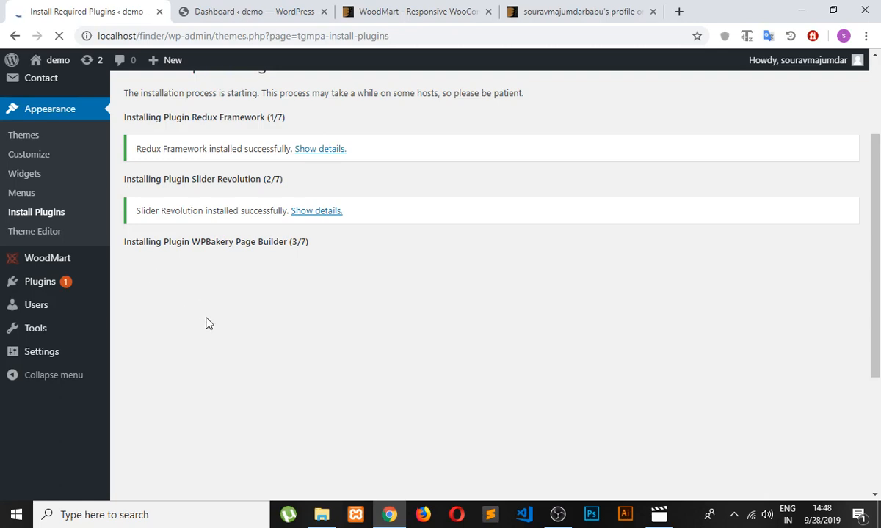